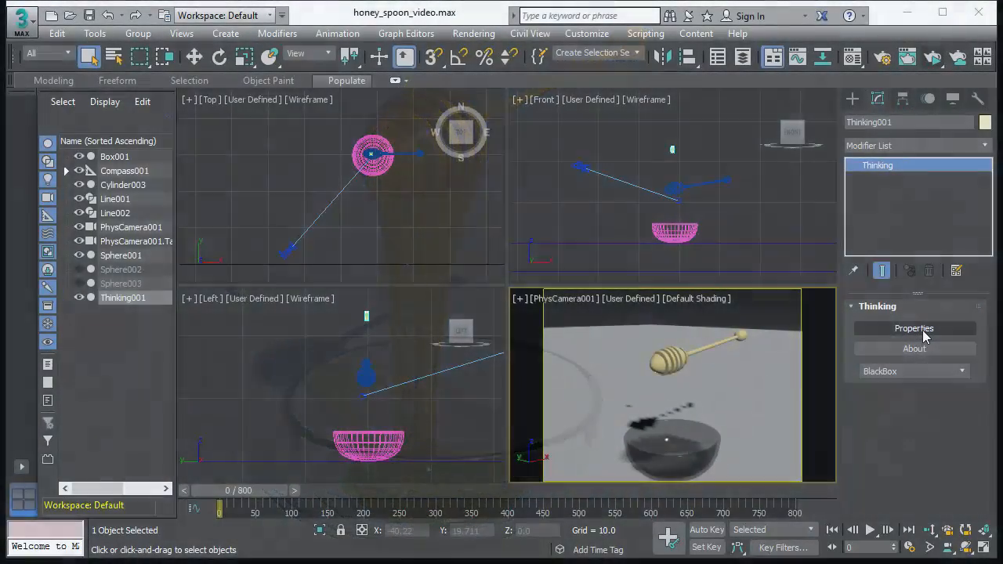
Step: Open Thinking001's particle editor and inspect the 500-per-shot Node and the VolumePos operator
click(915, 329)
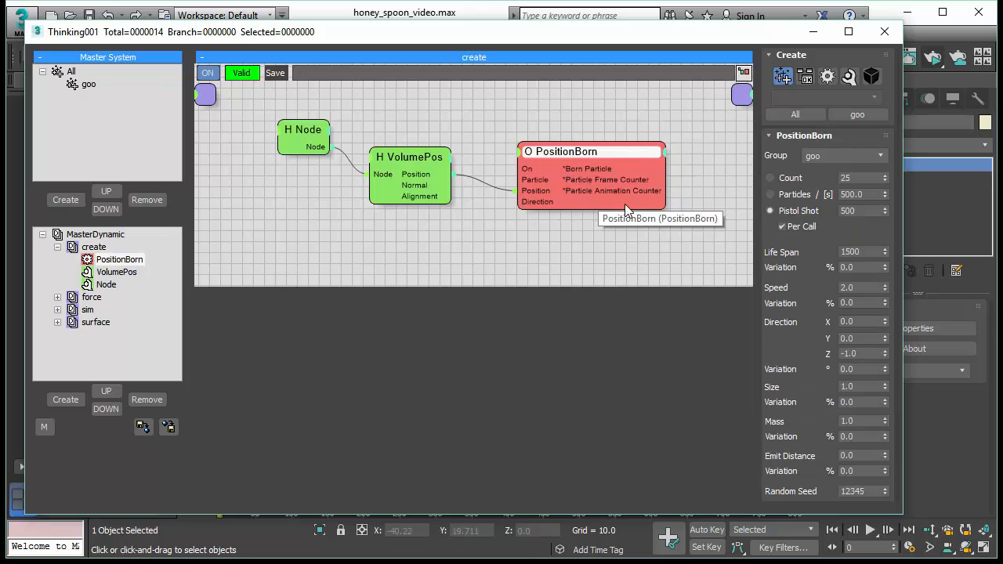
triple_click(858, 211)
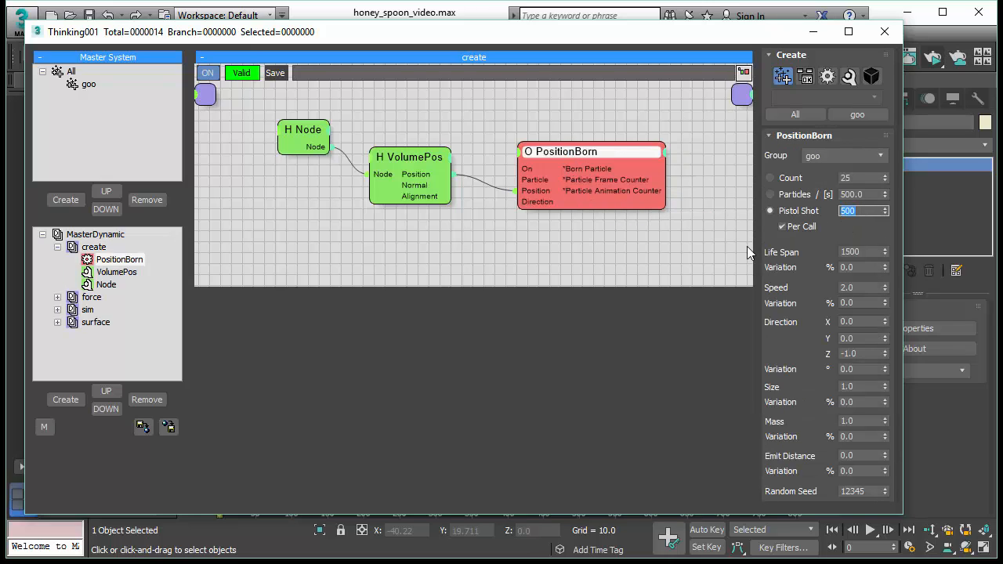
click(410, 157)
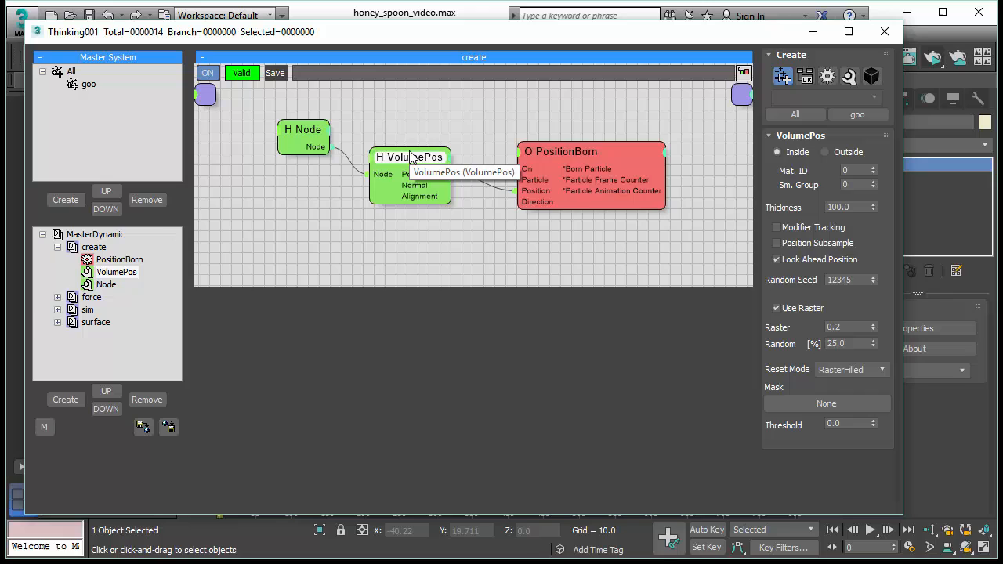
mouse_move(766, 333)
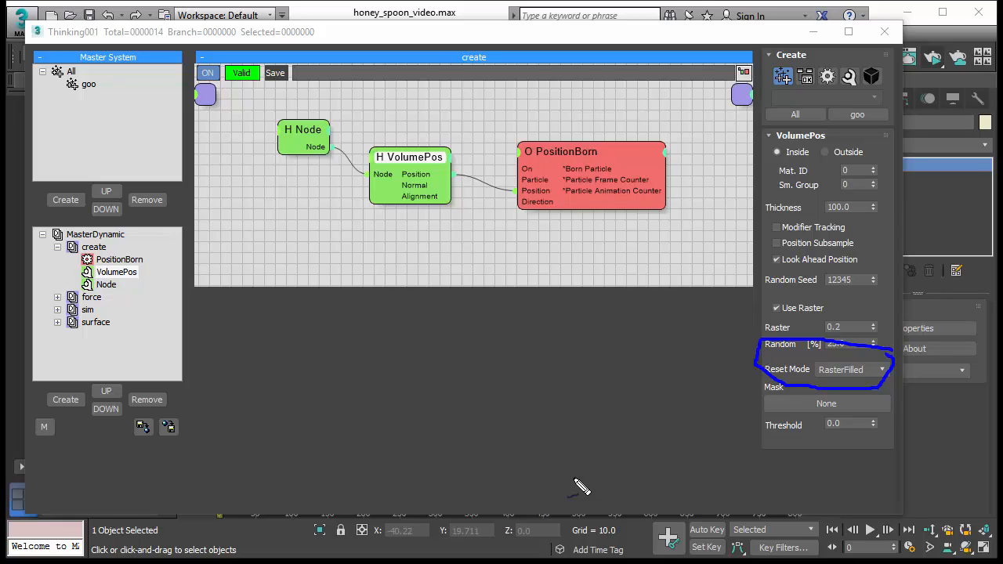
mouse_move(297, 129)
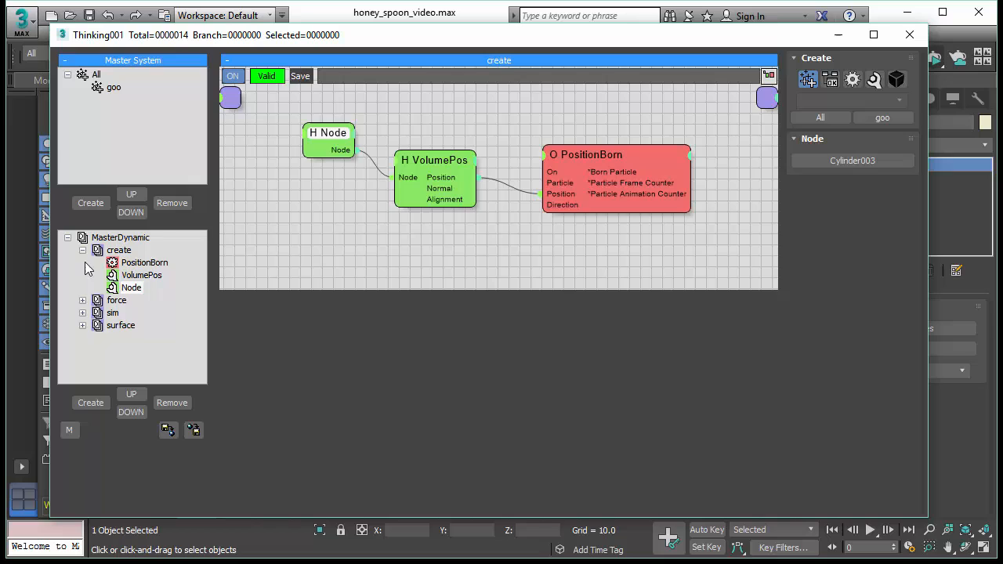
Step: Browse the force, sim and surface rule sets in turn, ending back on sim
click(119, 249)
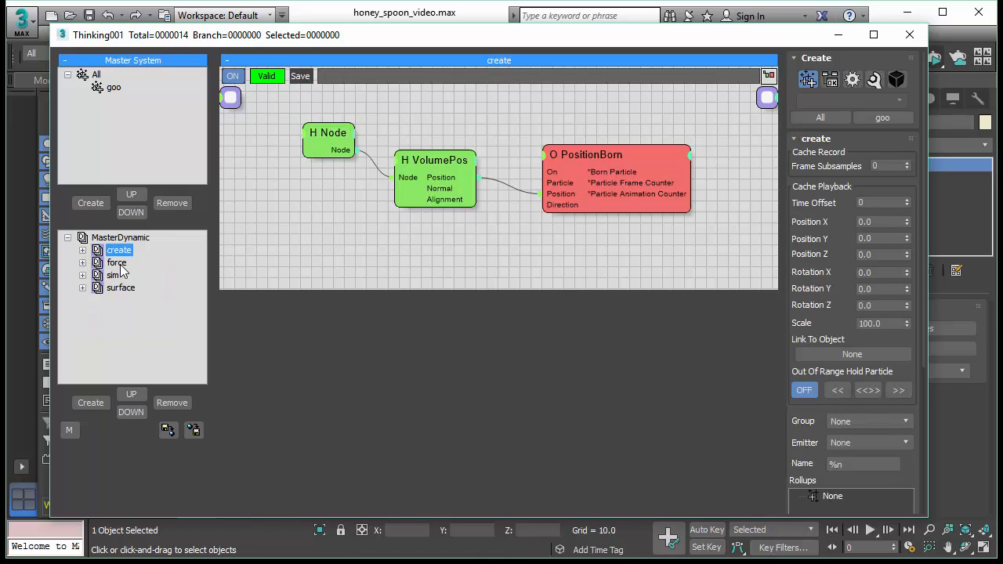
click(116, 263)
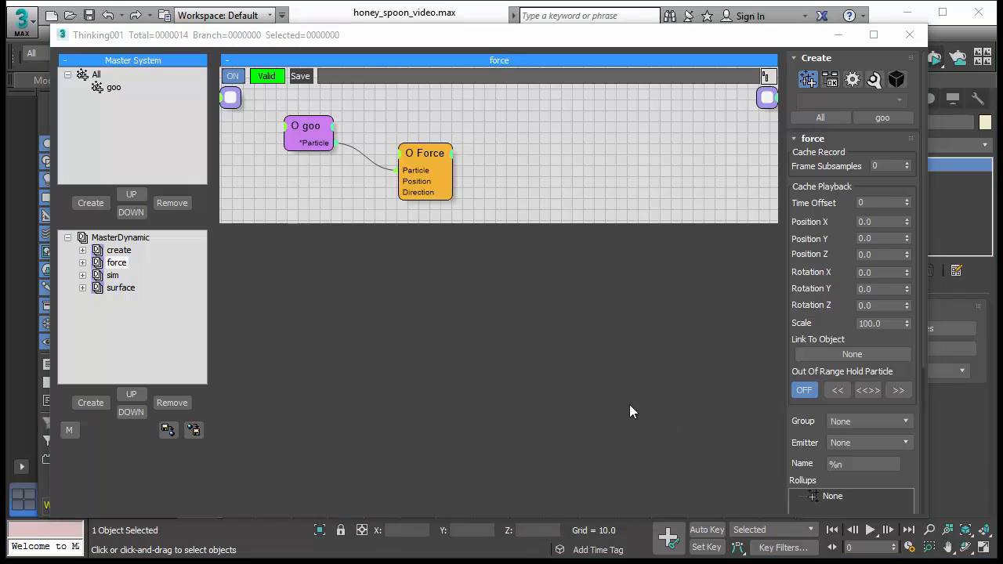
mouse_move(370, 327)
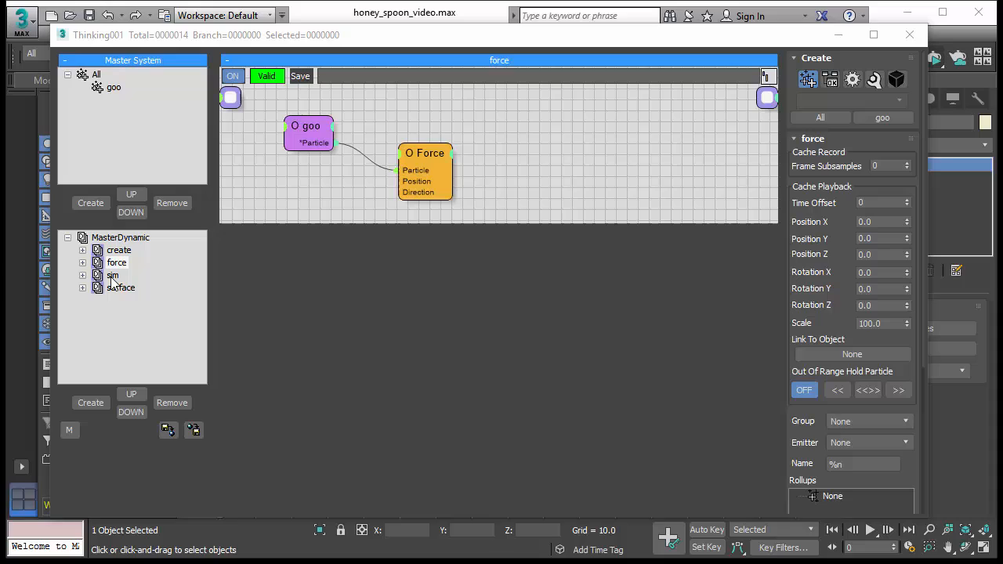
click(113, 275)
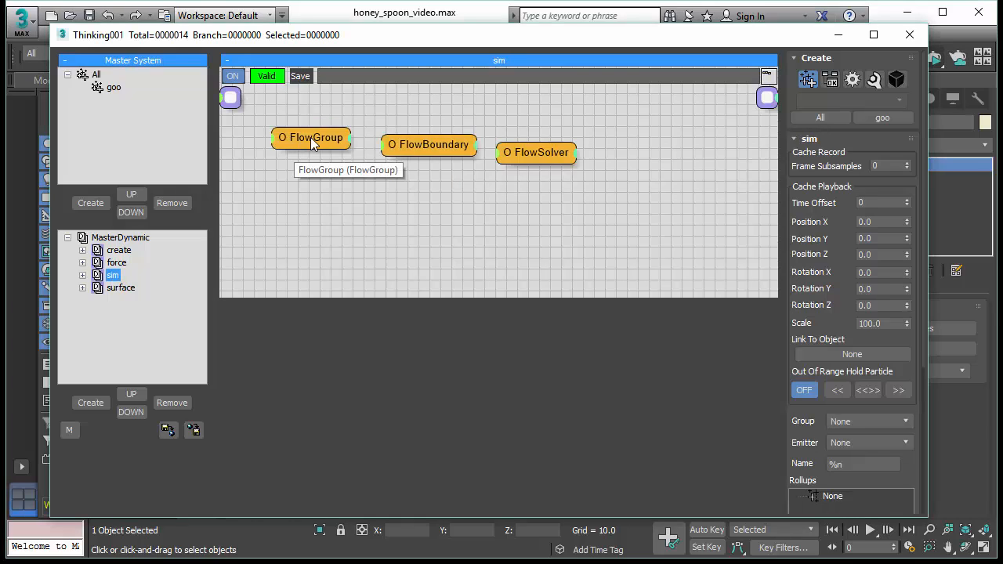
mouse_move(584, 161)
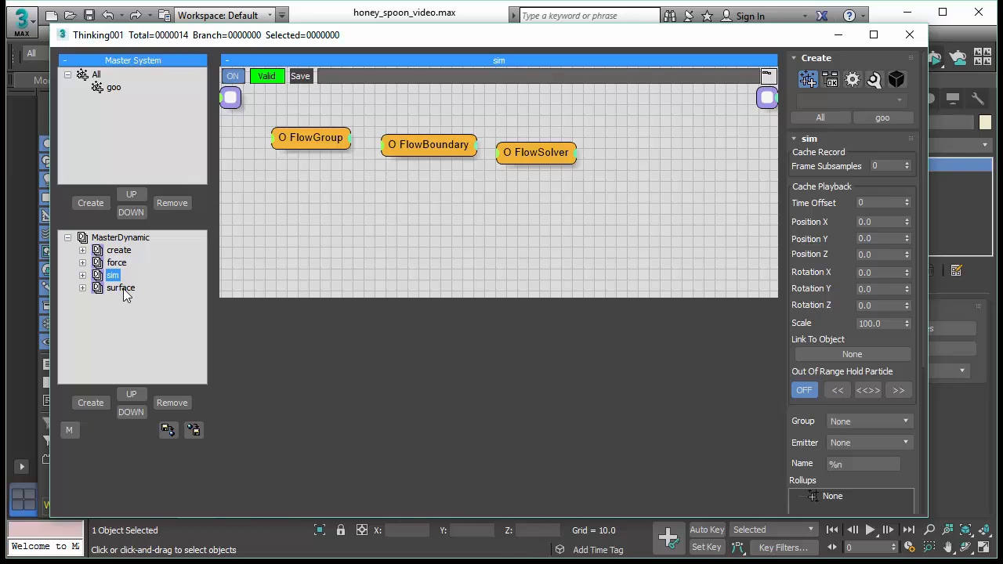
click(121, 287)
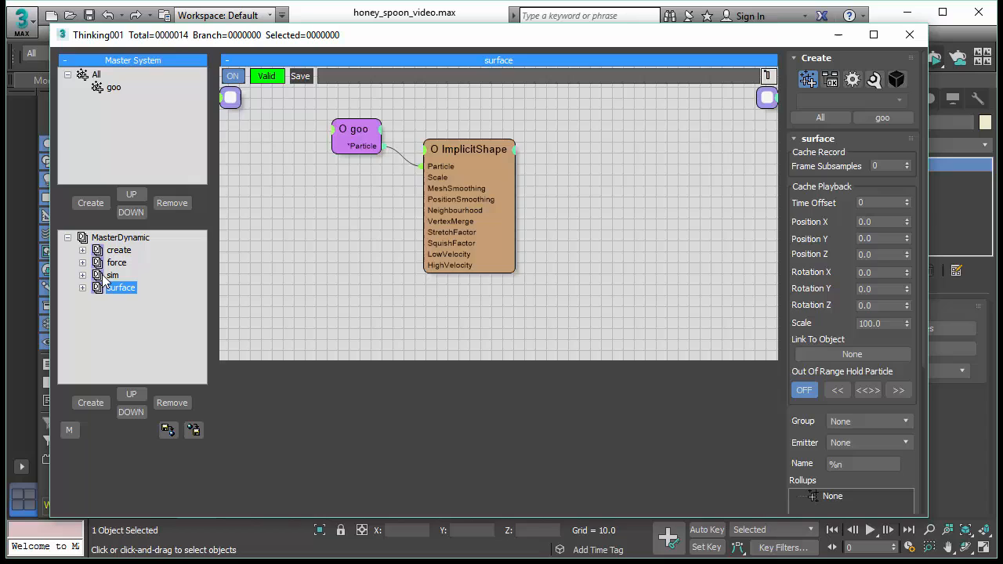
click(112, 275)
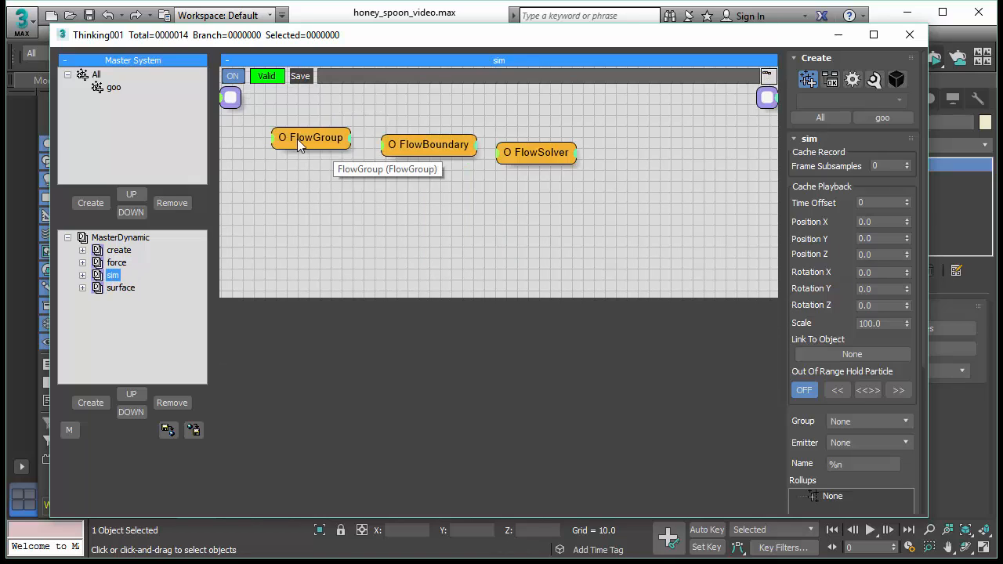
Step: Review FlowGroup's SPH VE type, viscosity, adhesion and enabled Viscoelastic options
click(310, 137)
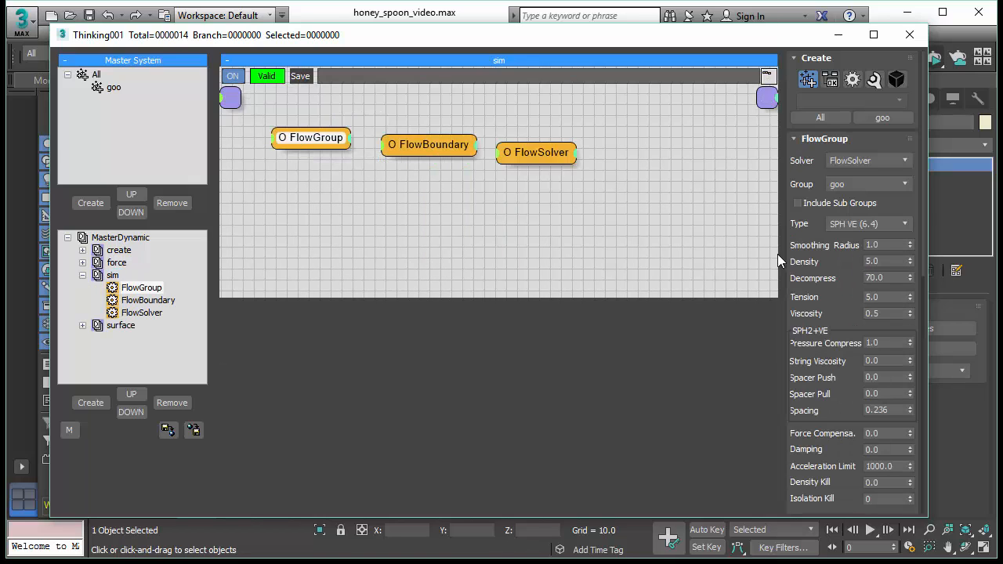
scroll(down, 3)
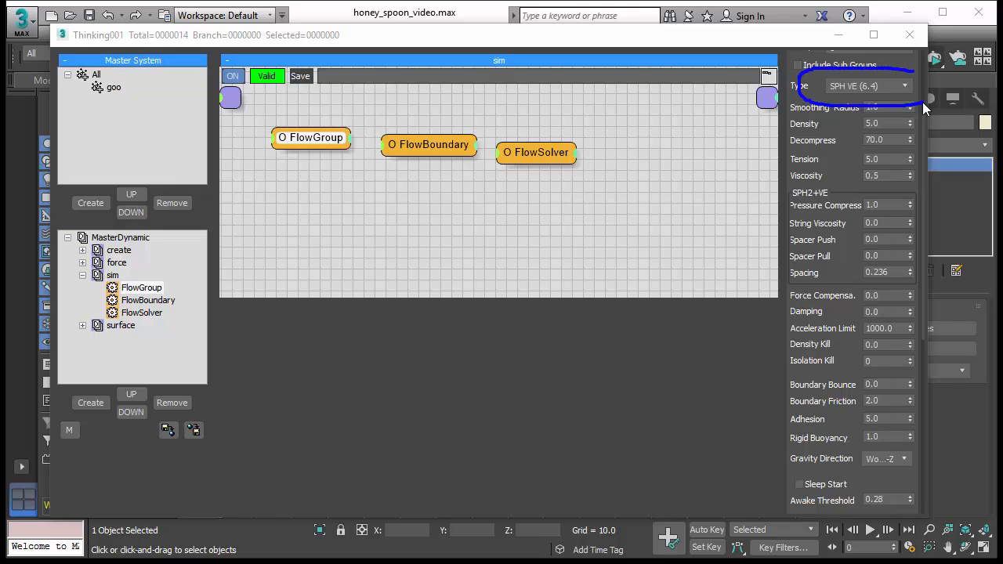
mouse_move(619, 249)
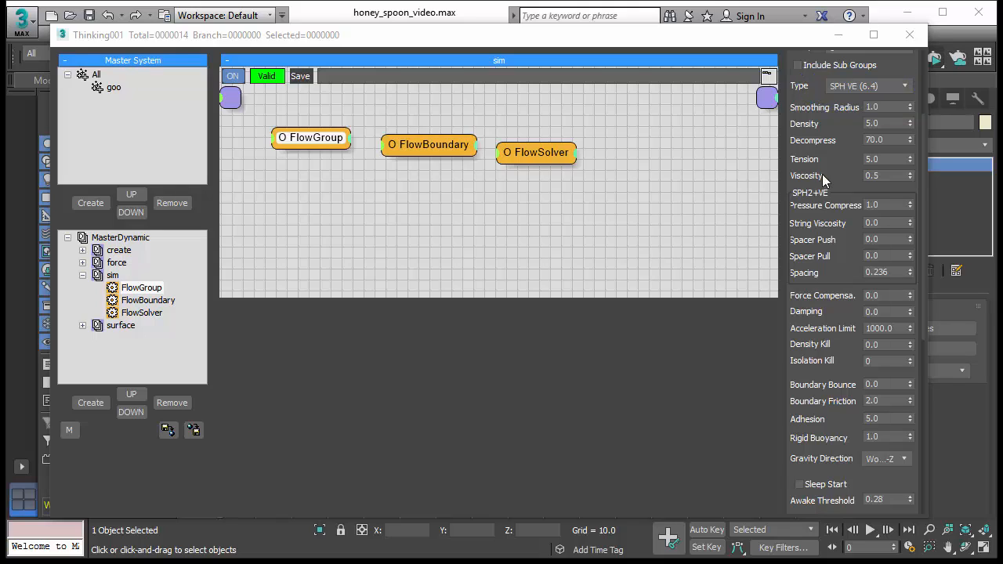
mouse_move(825, 121)
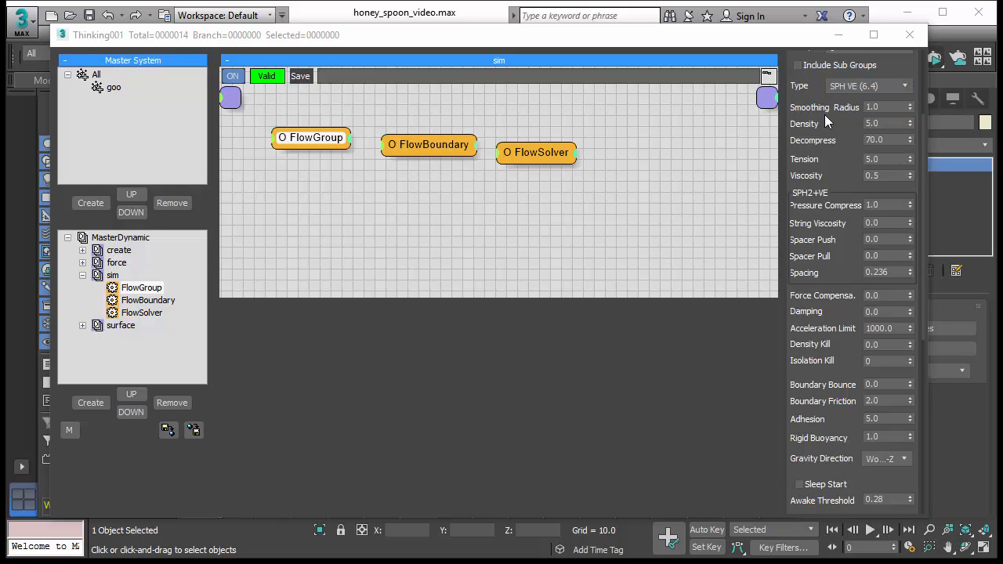
mouse_move(852, 273)
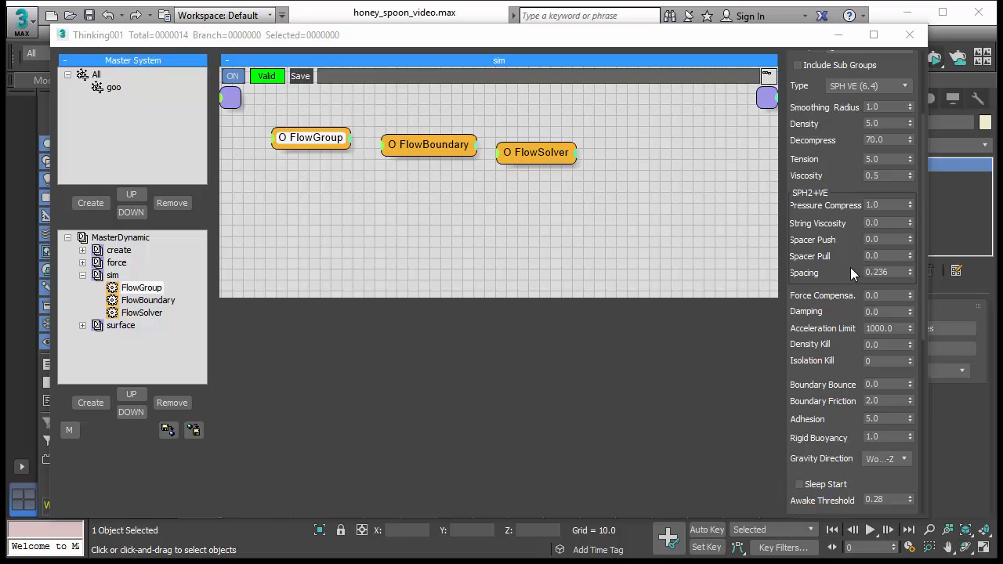
mouse_move(863, 191)
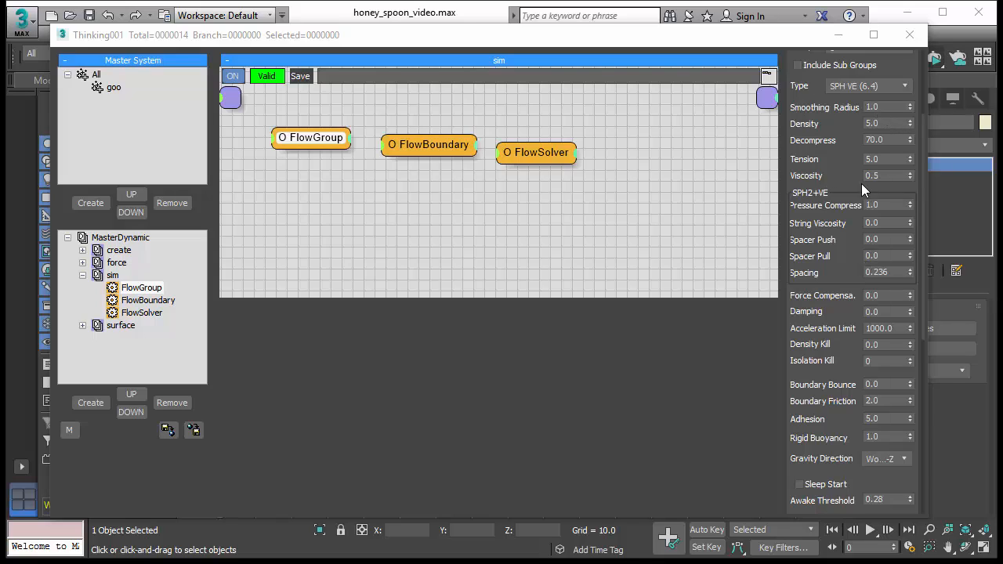
scroll(down, 3)
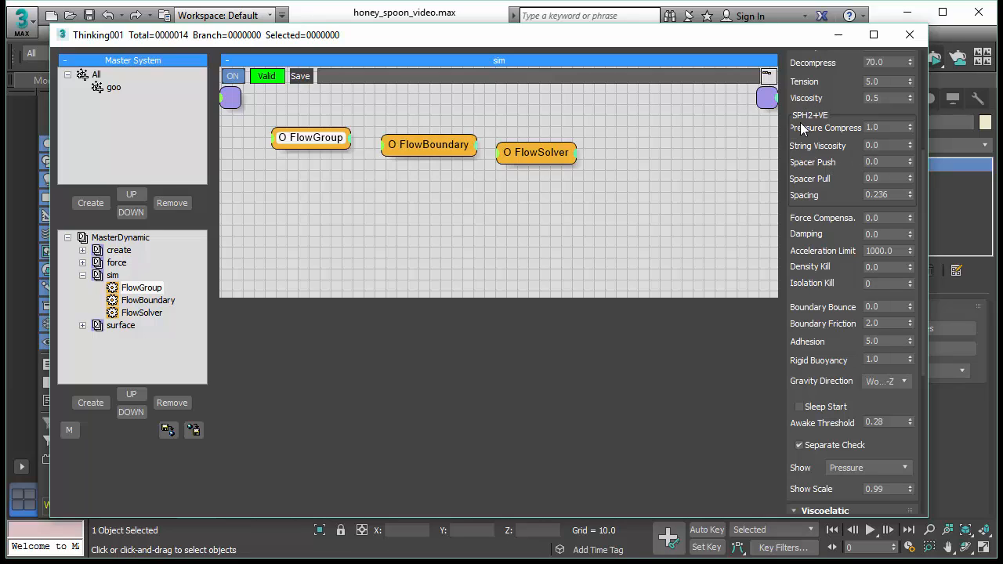
scroll(down, 3)
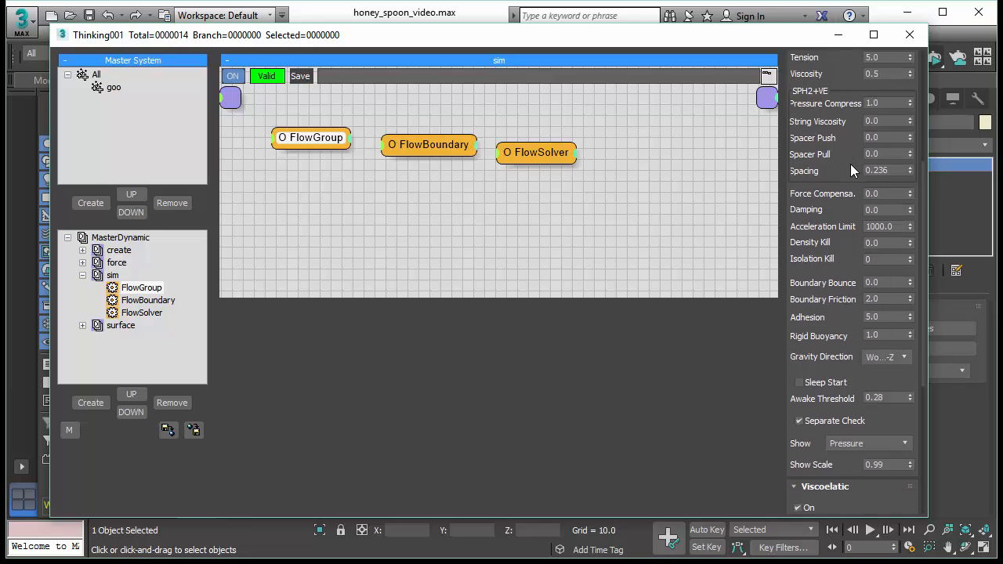
scroll(down, 3)
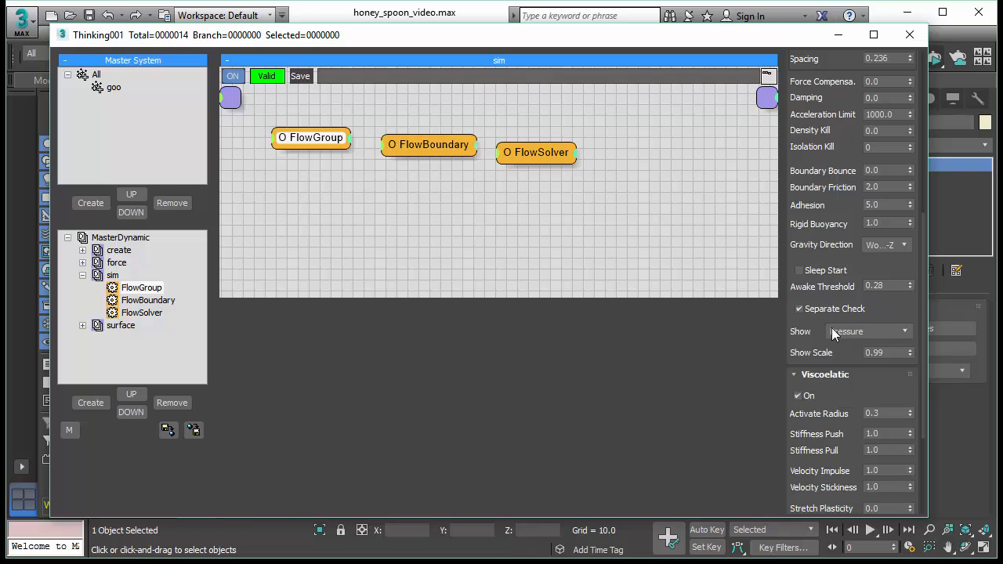
scroll(down, 3)
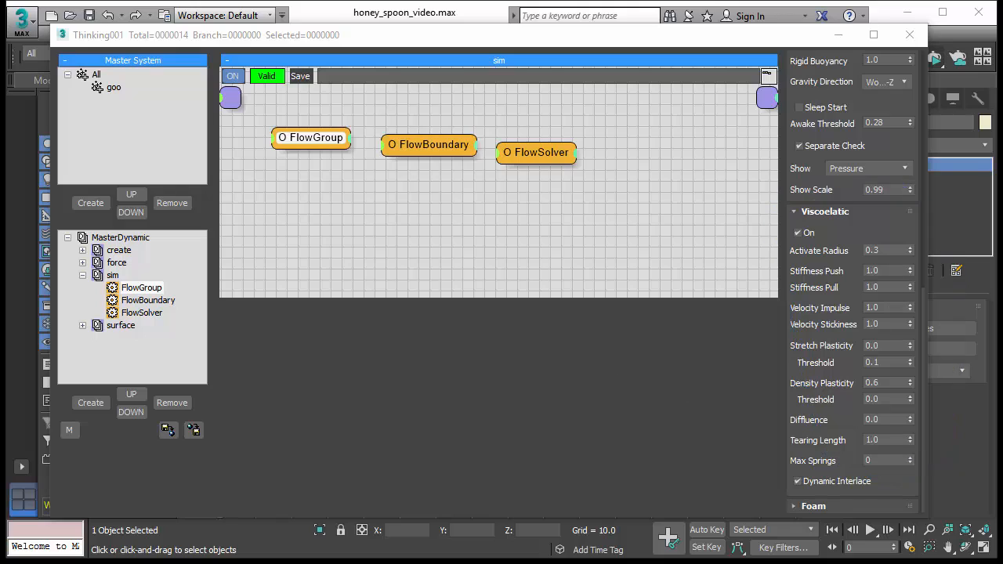
mouse_move(819, 249)
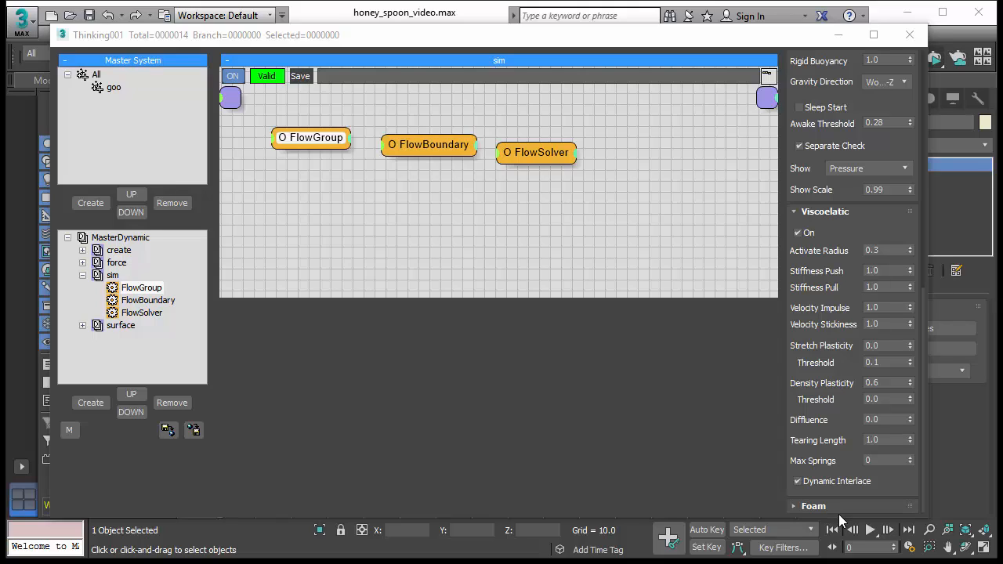
mouse_move(838, 298)
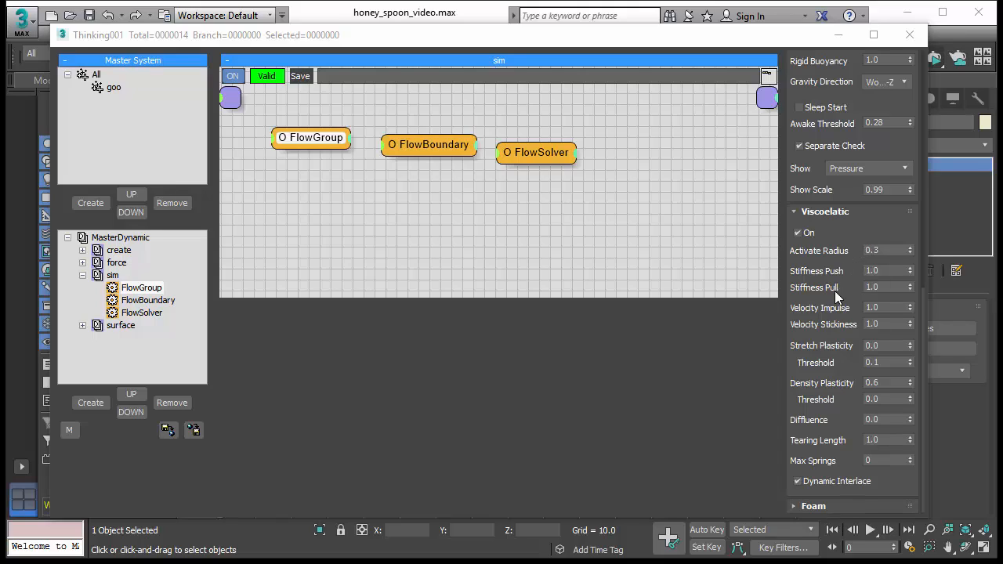
mouse_move(824, 400)
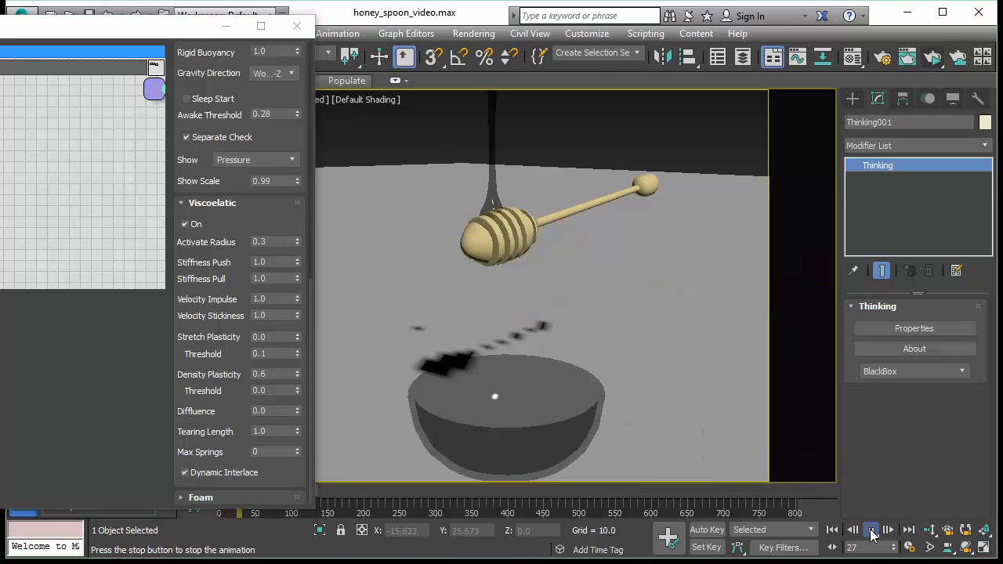
Step: Play and stop the honey simulation until the stream reaches the bowl near frame 205
click(873, 531)
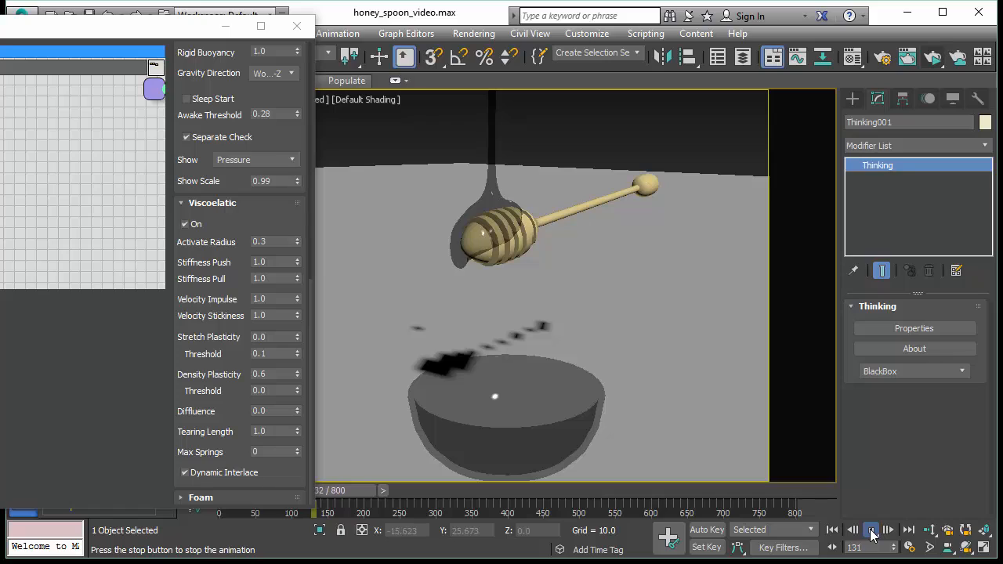
click(872, 530)
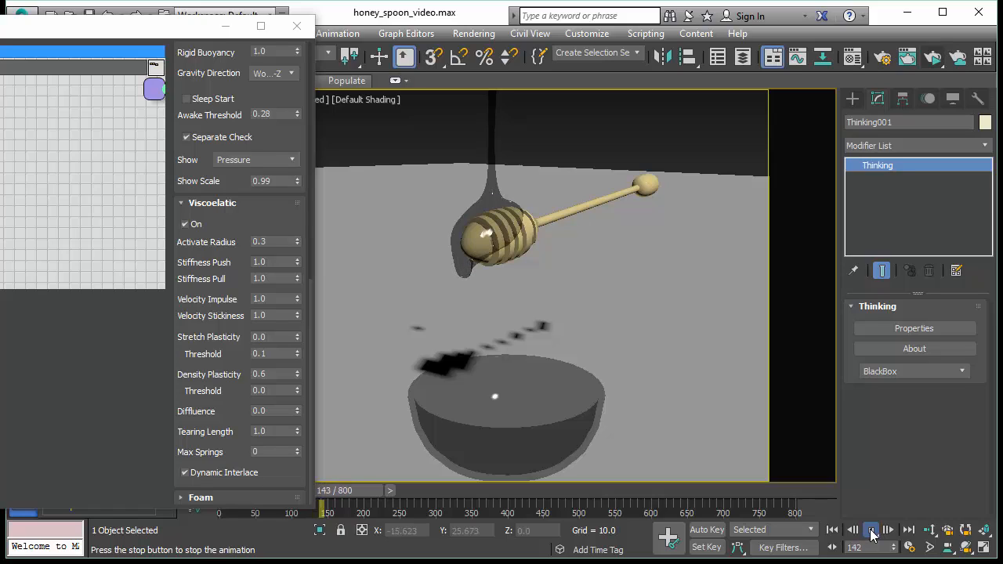
click(871, 529)
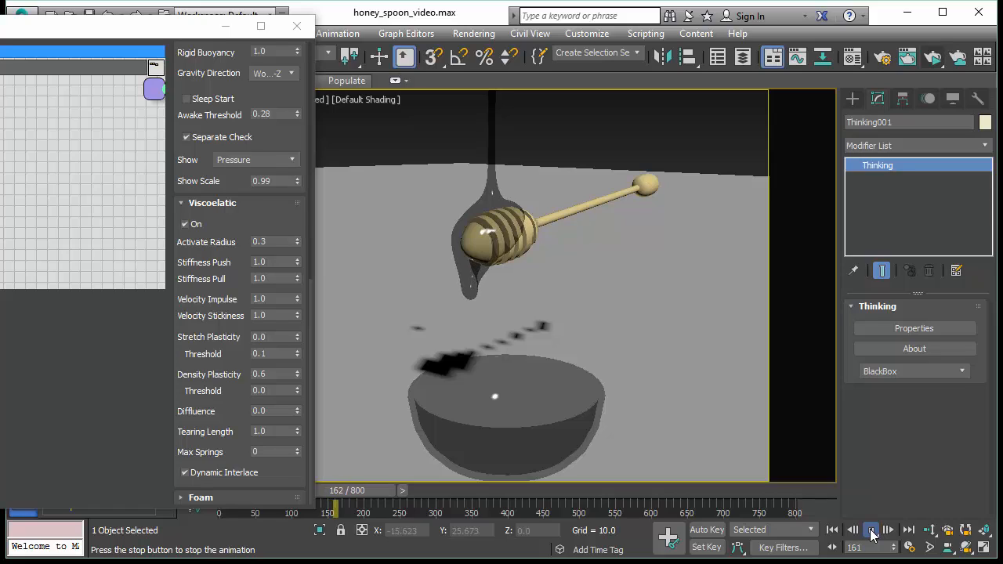
click(872, 530)
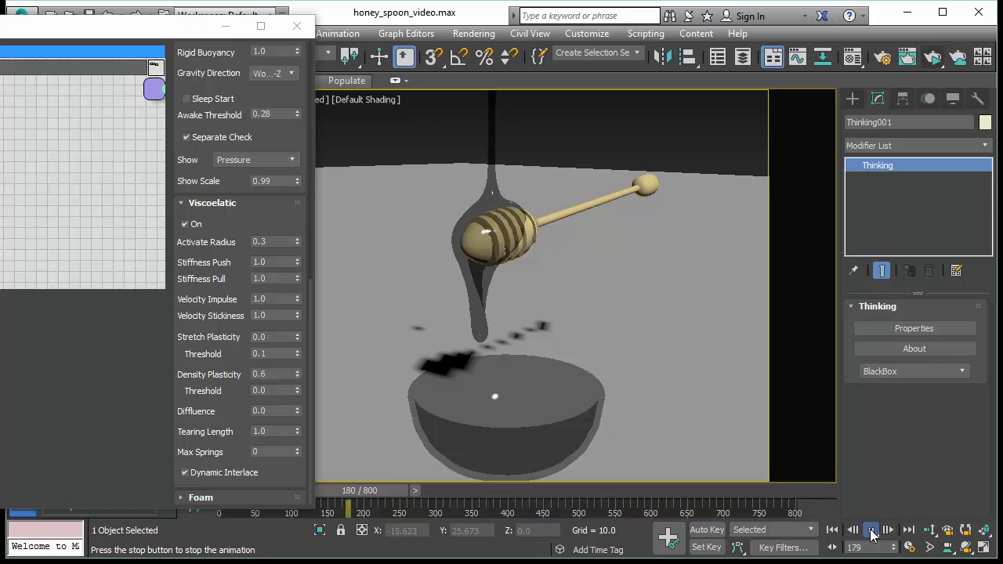
click(872, 530)
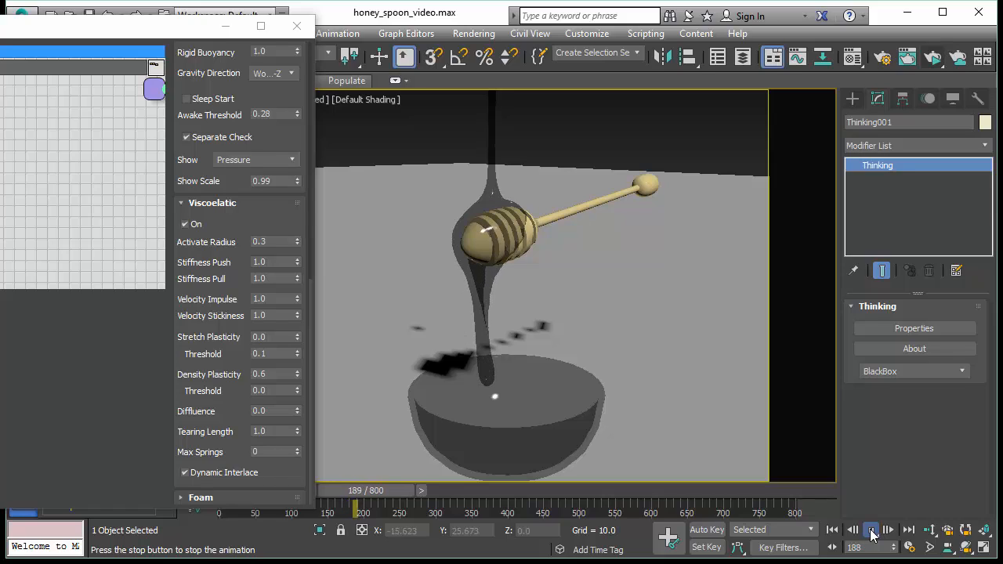
click(871, 530)
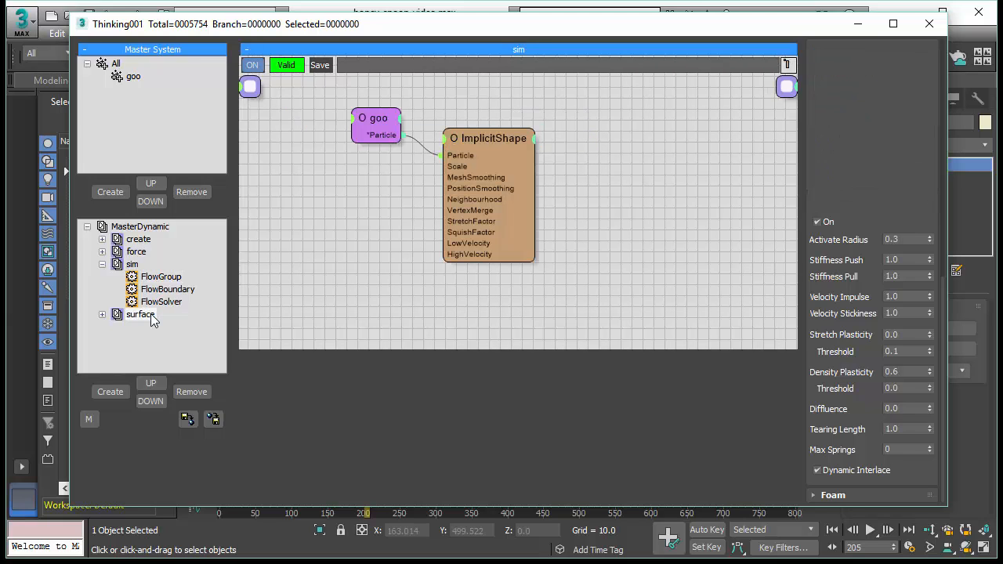
Step: Expand the surface group and show ImplicitShape's isovalue, resolution and bubble settings
click(141, 314)
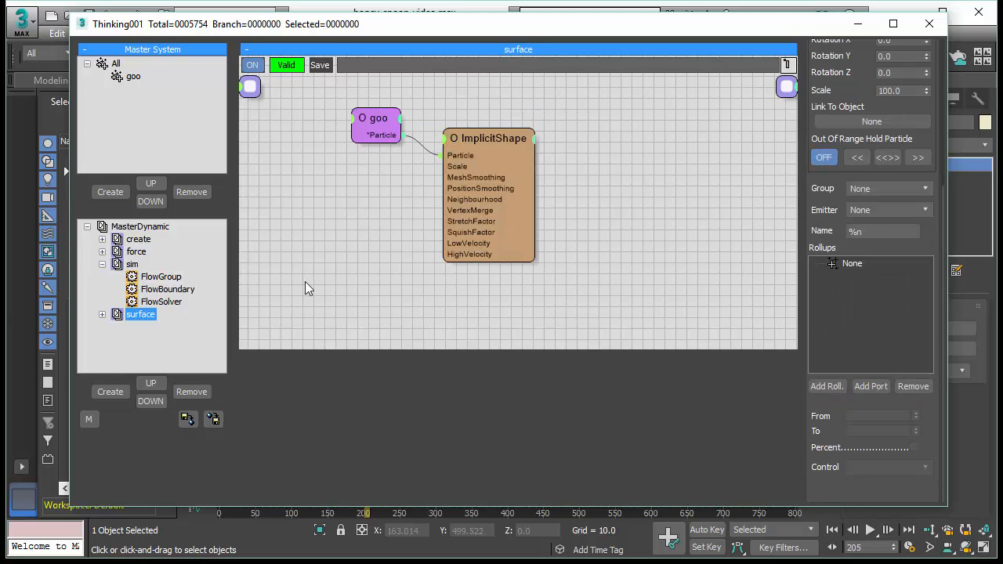
click(488, 138)
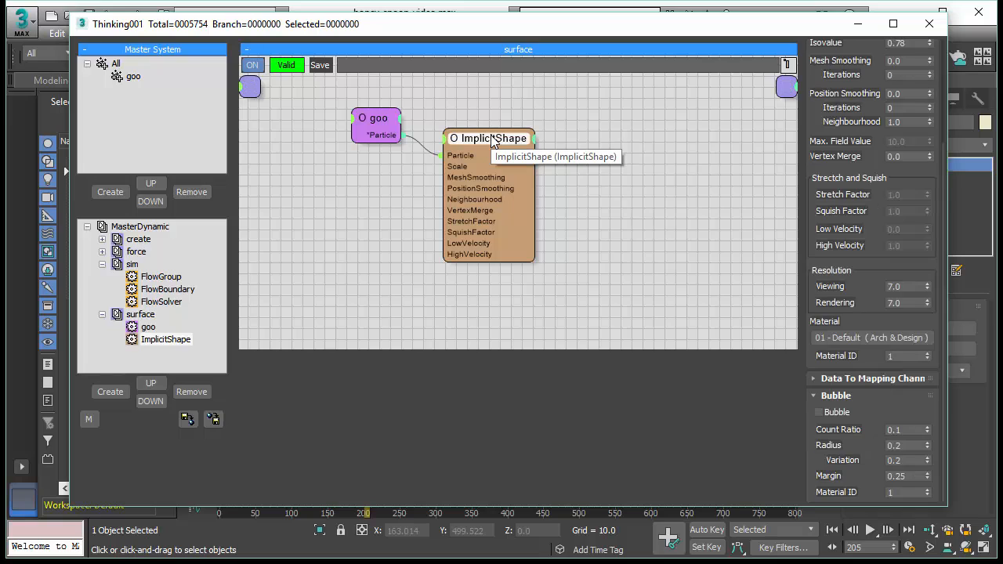
mouse_move(878, 413)
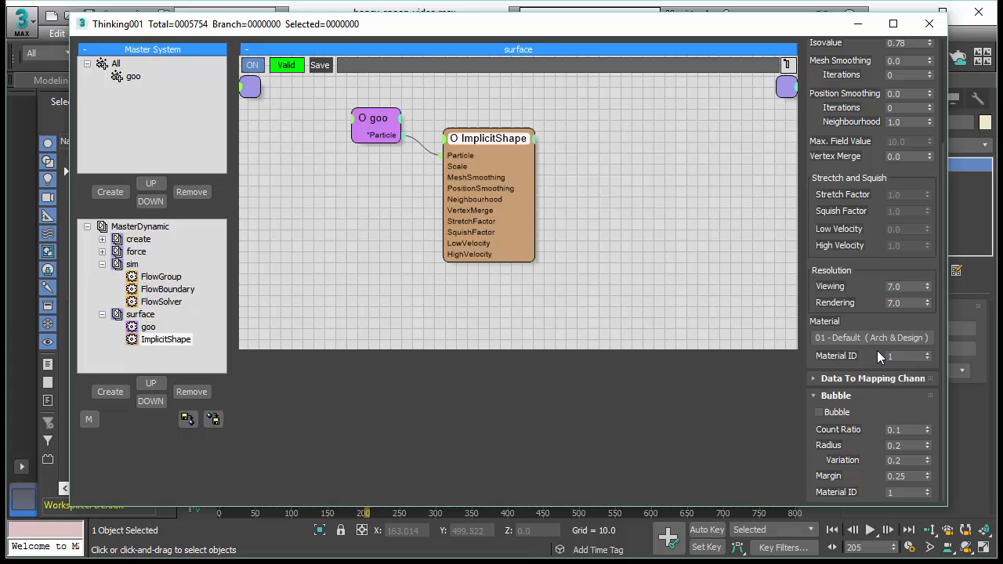
mouse_move(889, 429)
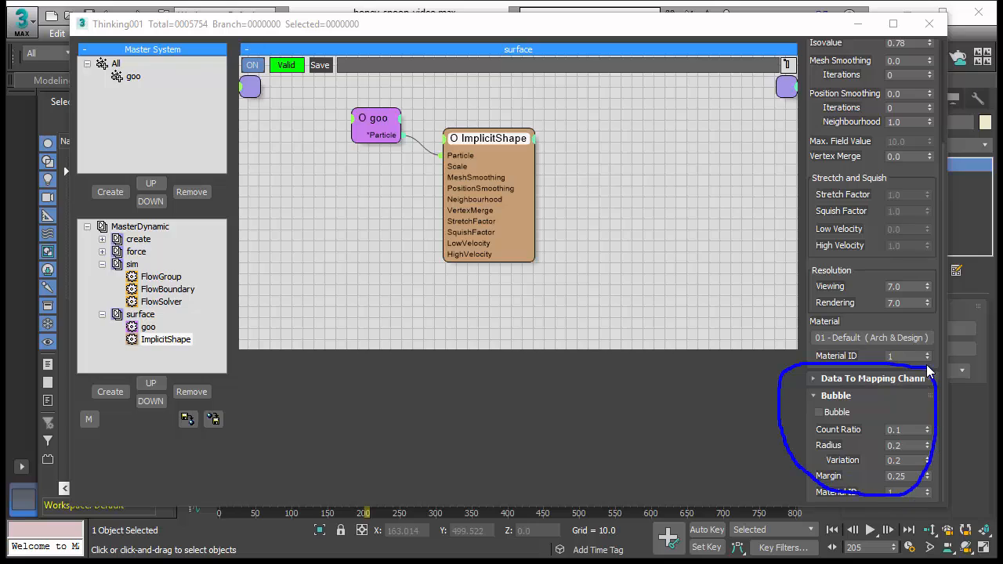
mouse_move(854, 415)
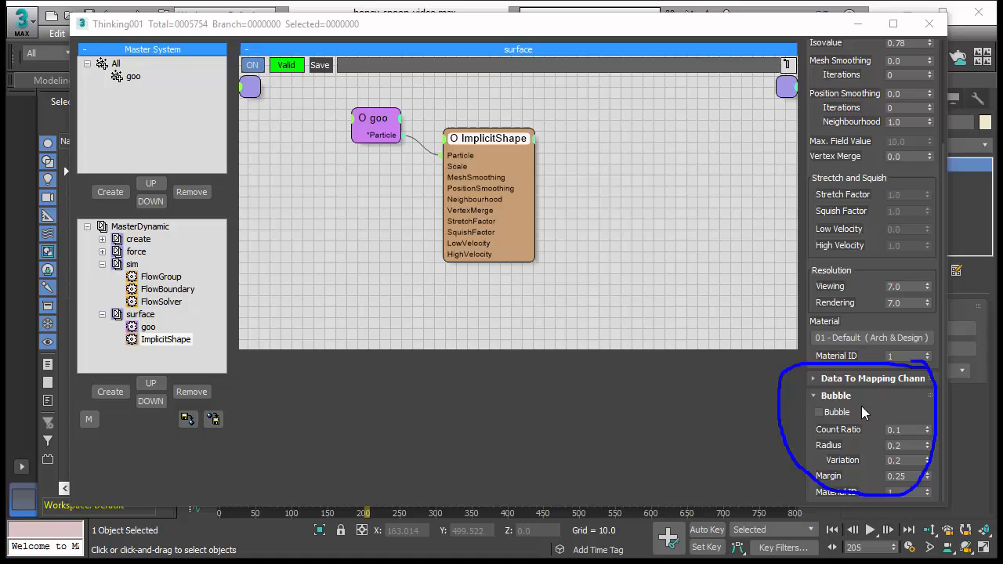
mouse_move(870, 411)
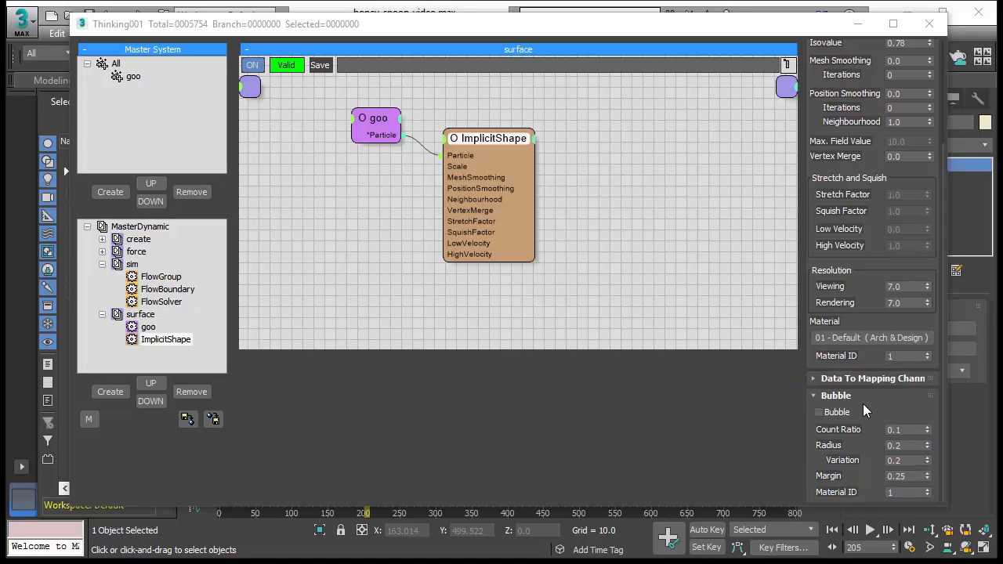
mouse_move(738, 29)
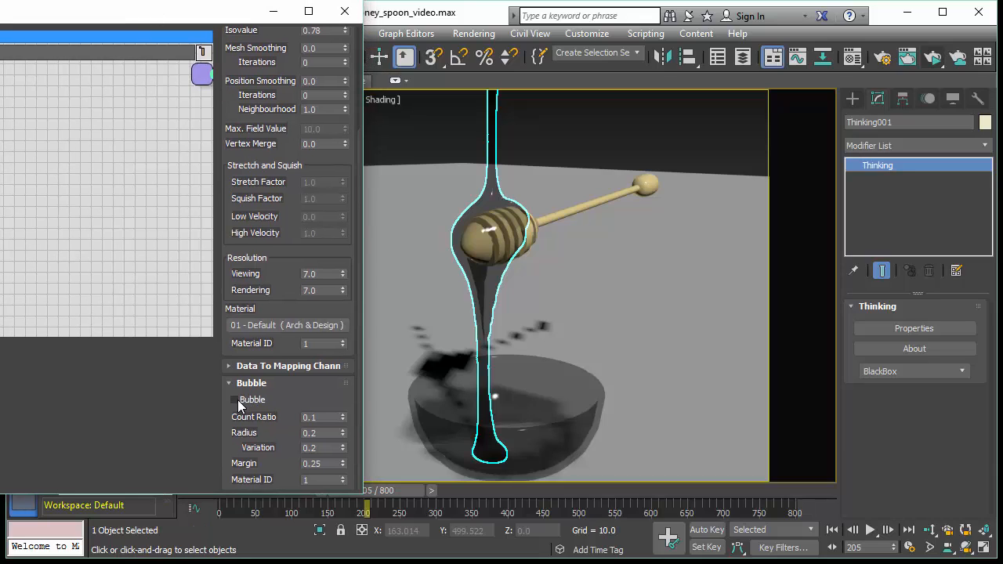
Step: Enable ImplicitShape bubbles (count ratio 0.1, radius 0.2) and advance one frame
click(233, 400)
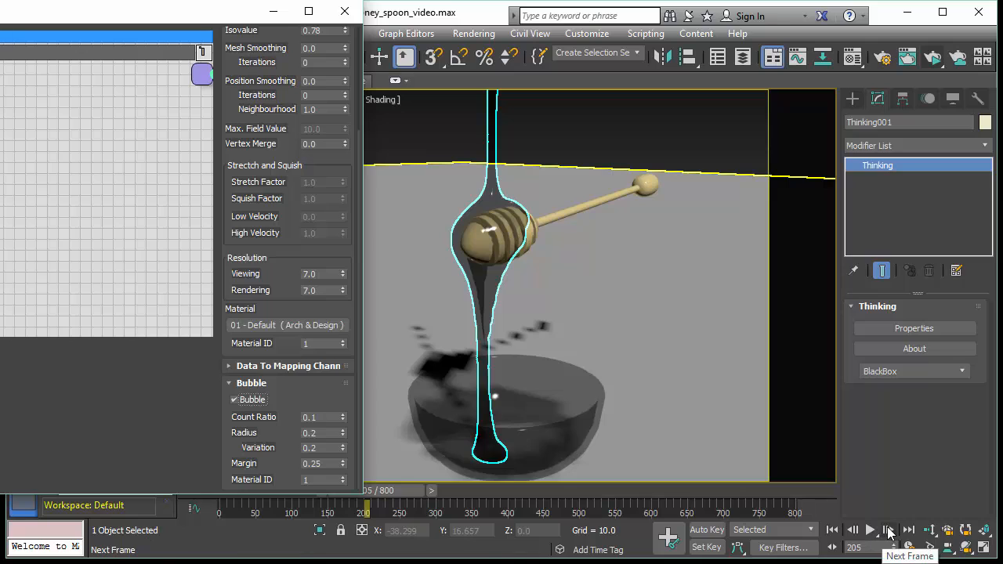
click(888, 529)
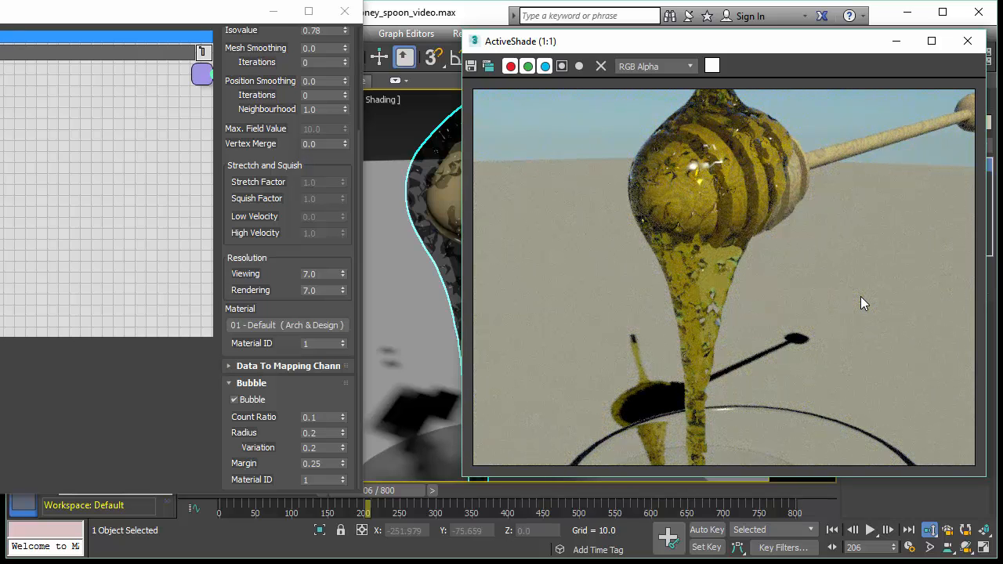
mouse_move(768, 255)
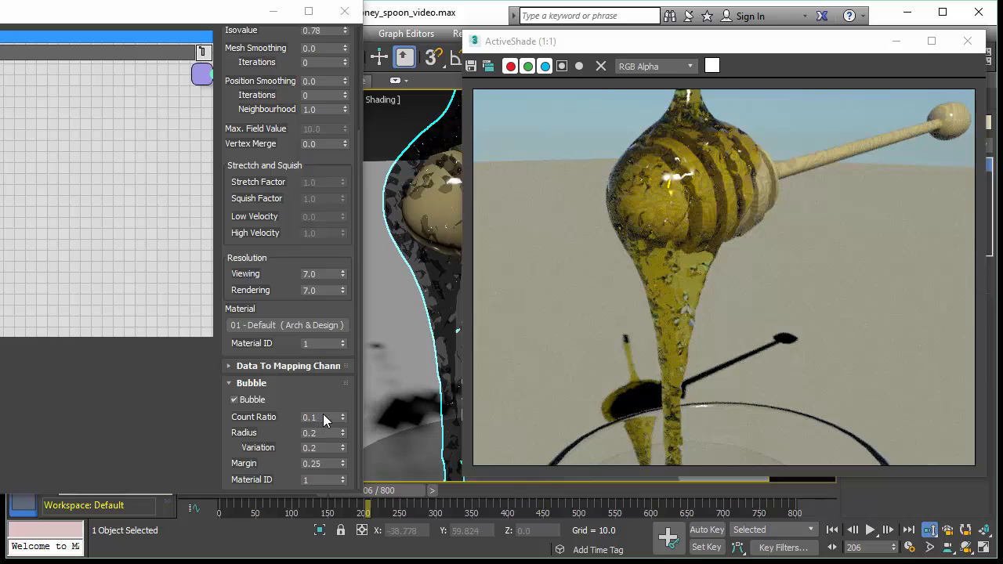
mouse_move(324, 297)
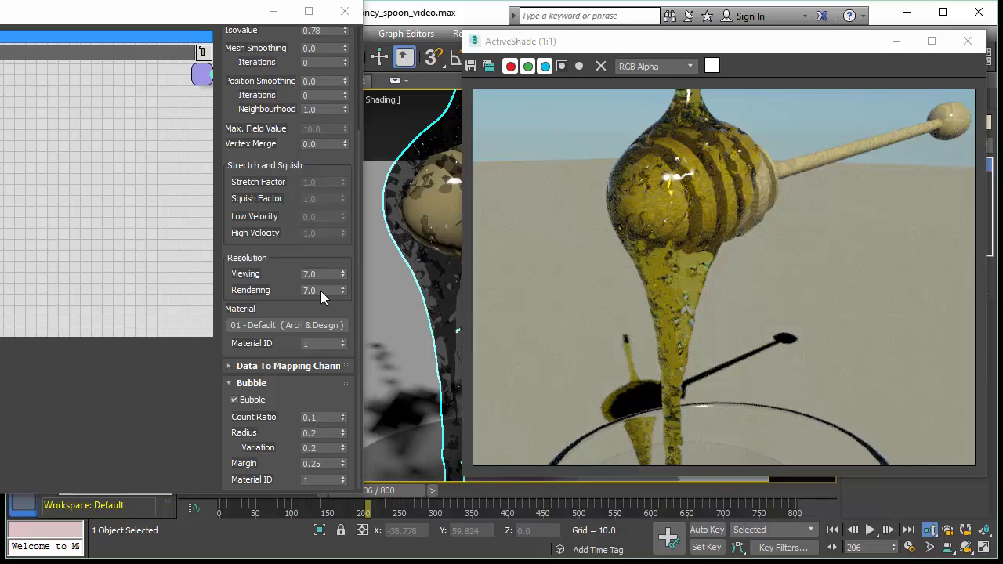
Step: Set ImplicitShape's rendering resolution to 20 and step frames to refresh the ActiveShade bubbles
triple_click(309, 274)
text(20)
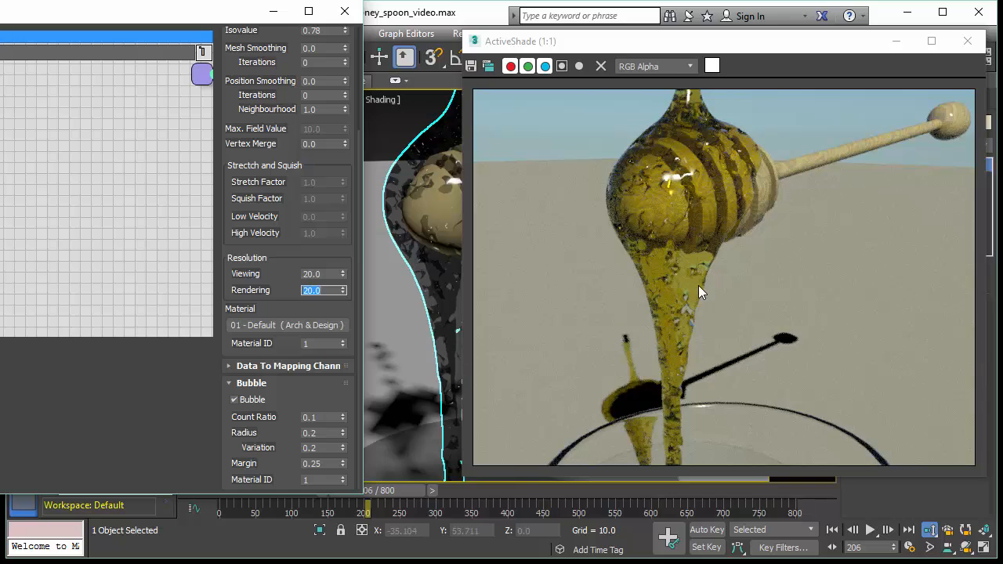
mouse_move(803, 460)
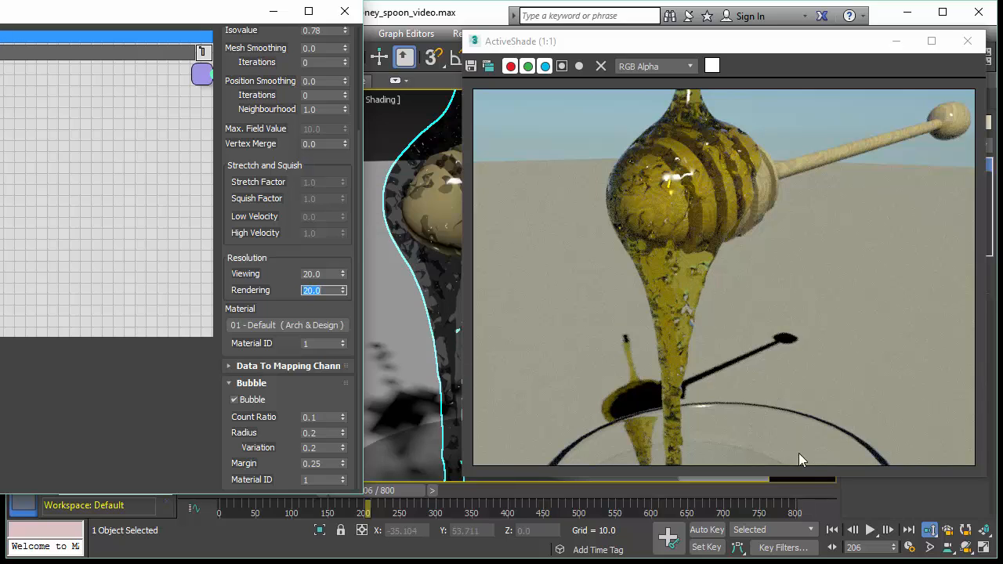
mouse_move(888, 531)
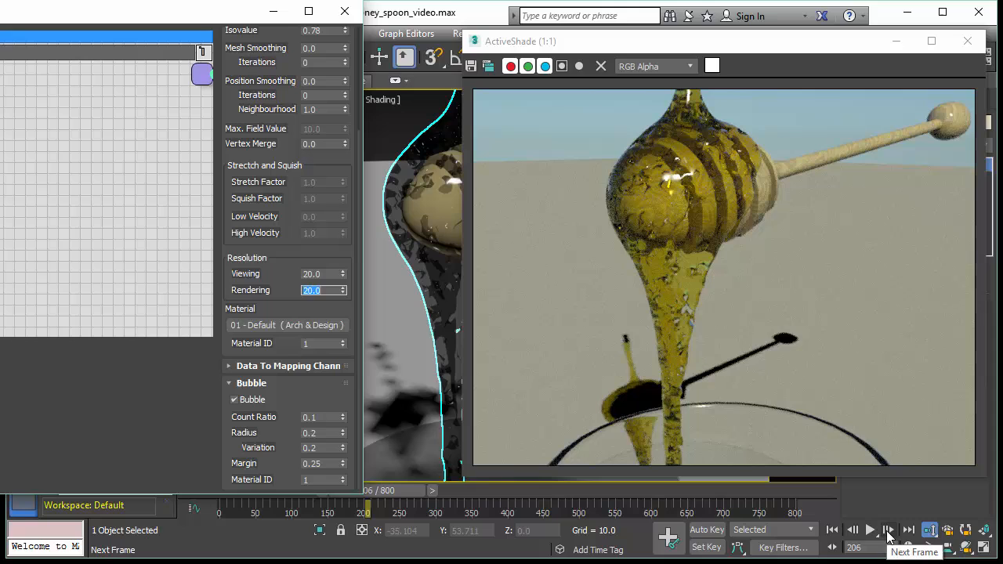
click(890, 530)
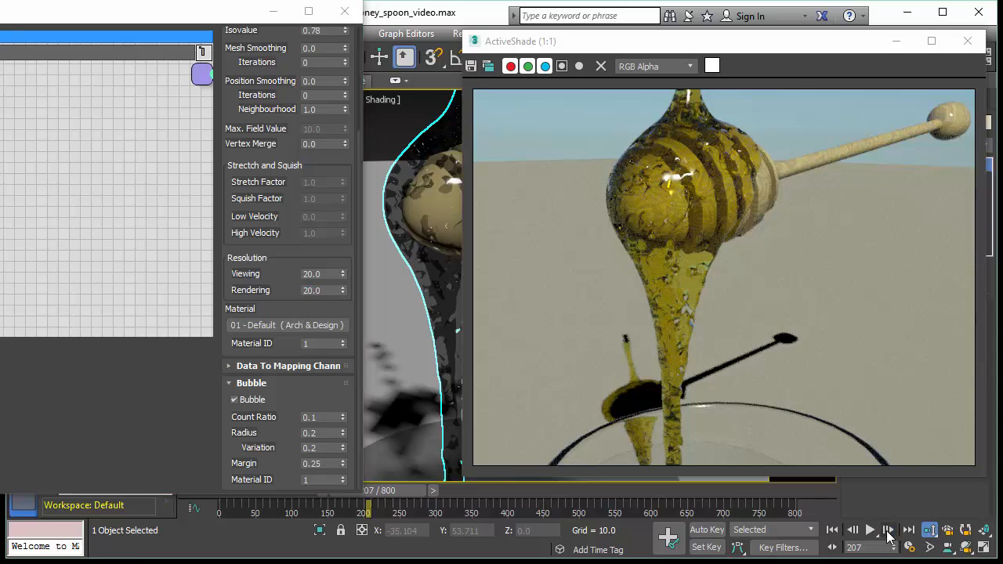
mouse_move(889, 537)
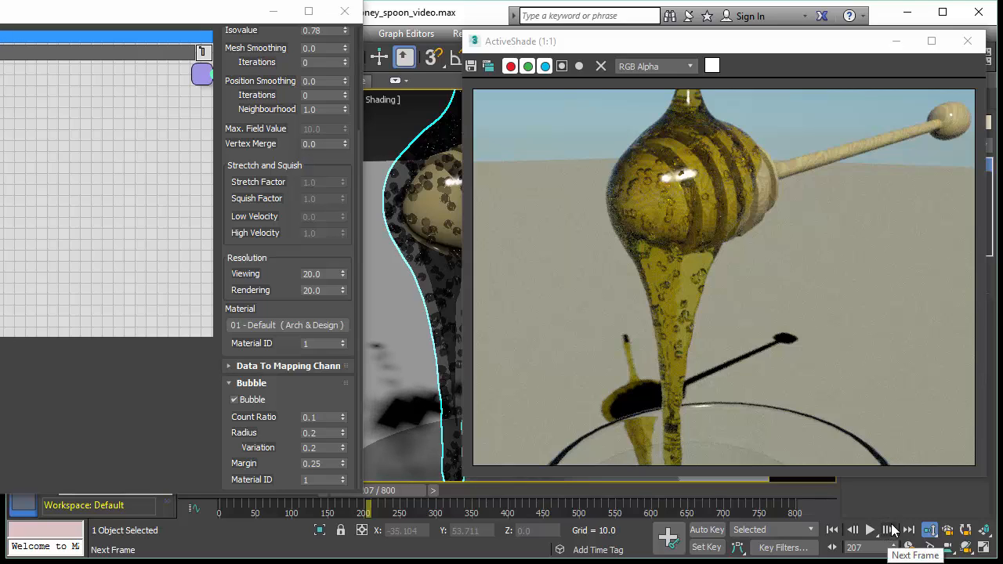
click(909, 530)
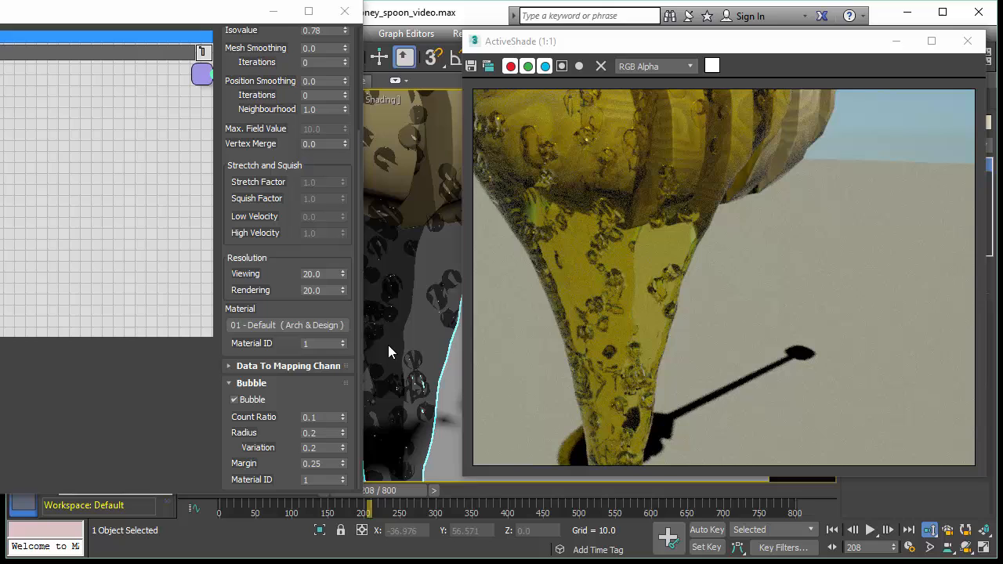
mouse_move(400, 302)
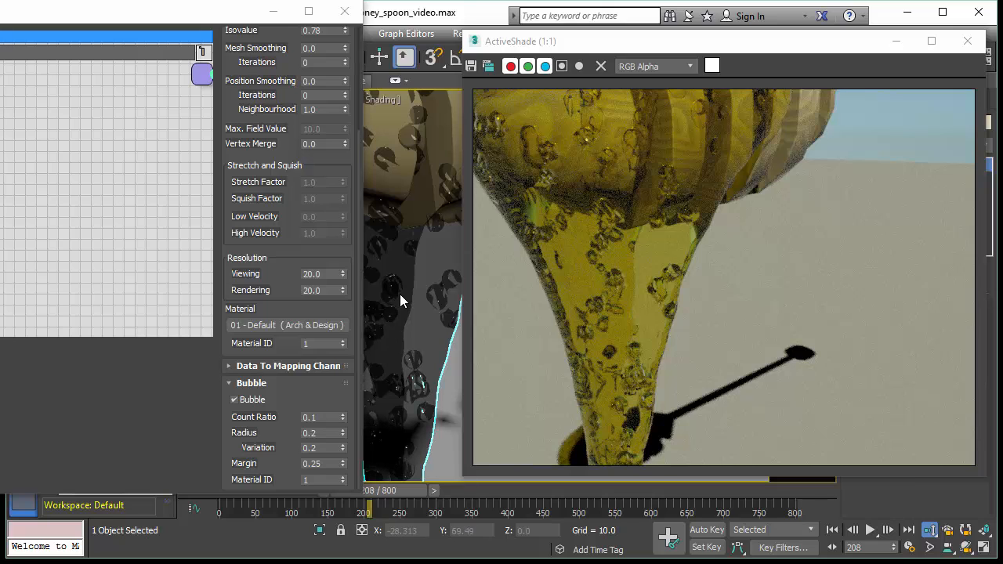
mouse_move(428, 231)
text(0.4)
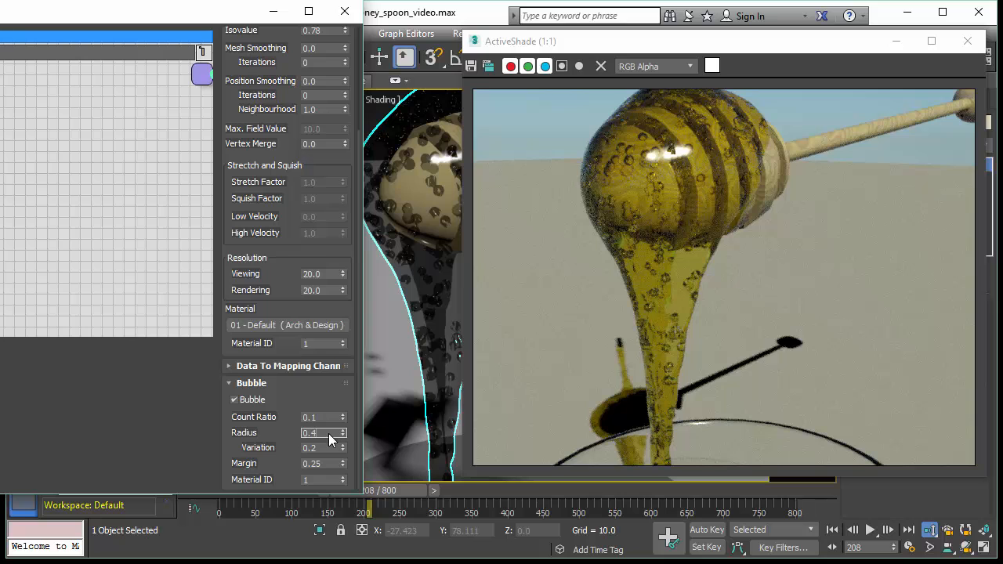
triple_click(317, 432)
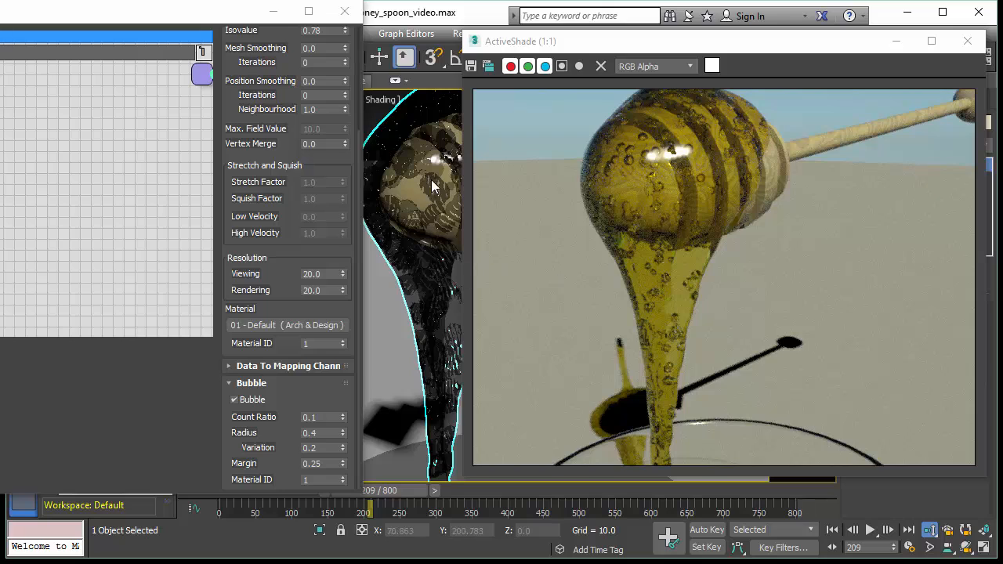
mouse_move(438, 367)
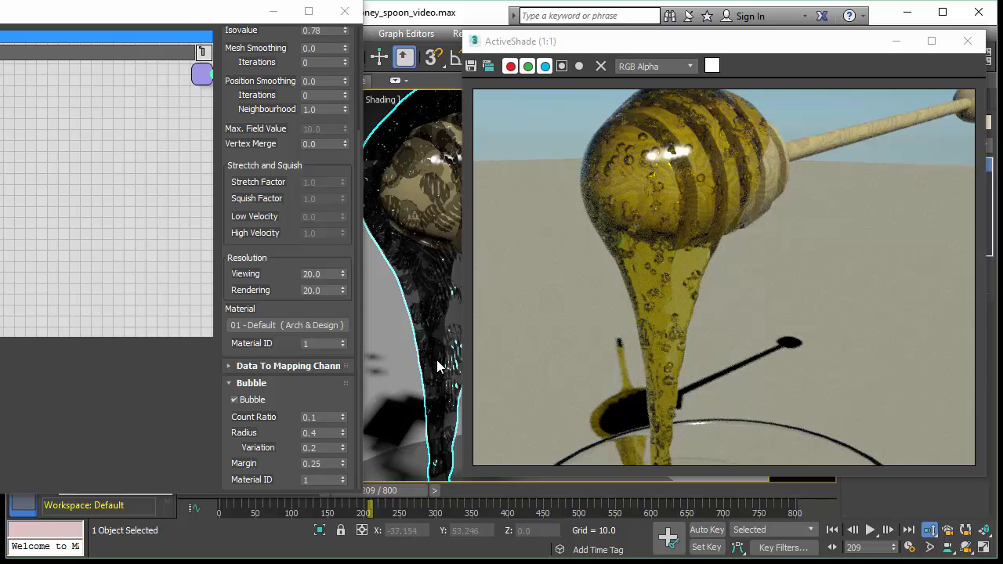
mouse_move(684, 308)
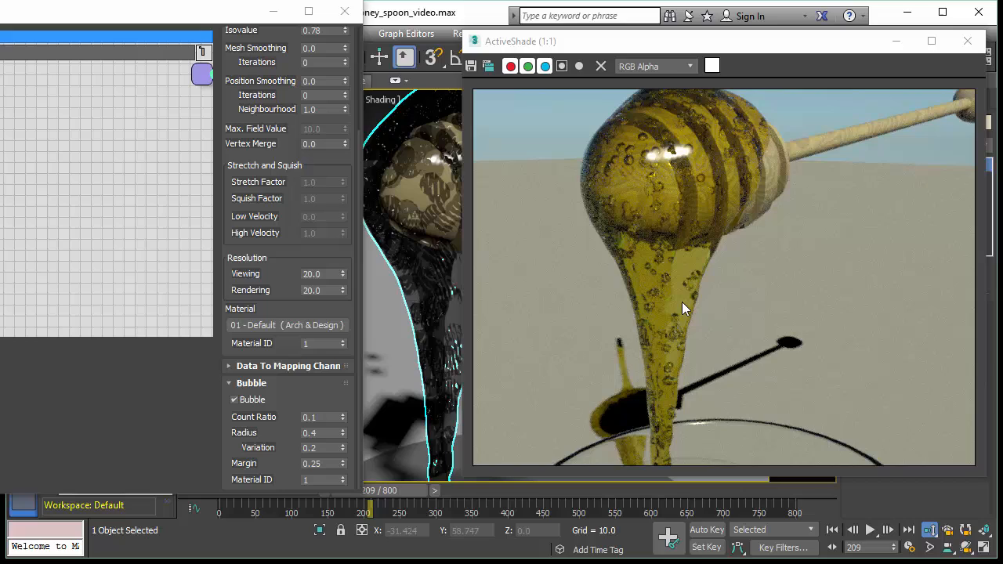
click(889, 530)
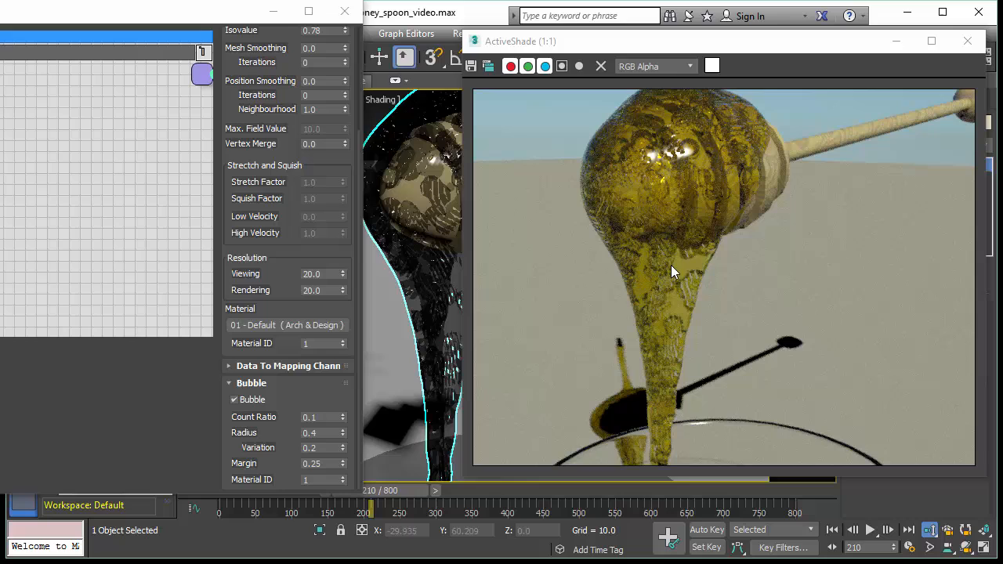
mouse_move(700, 285)
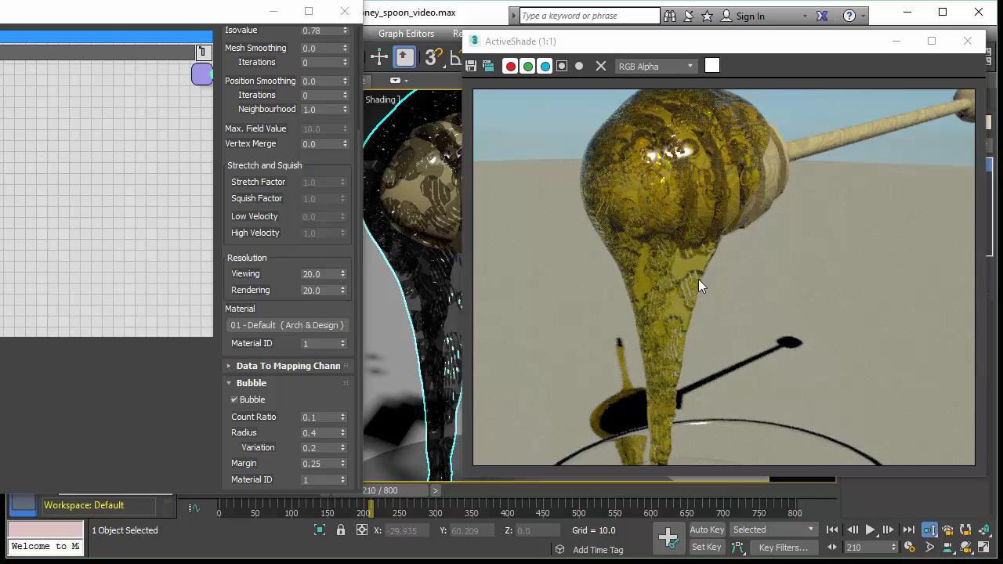
mouse_move(727, 280)
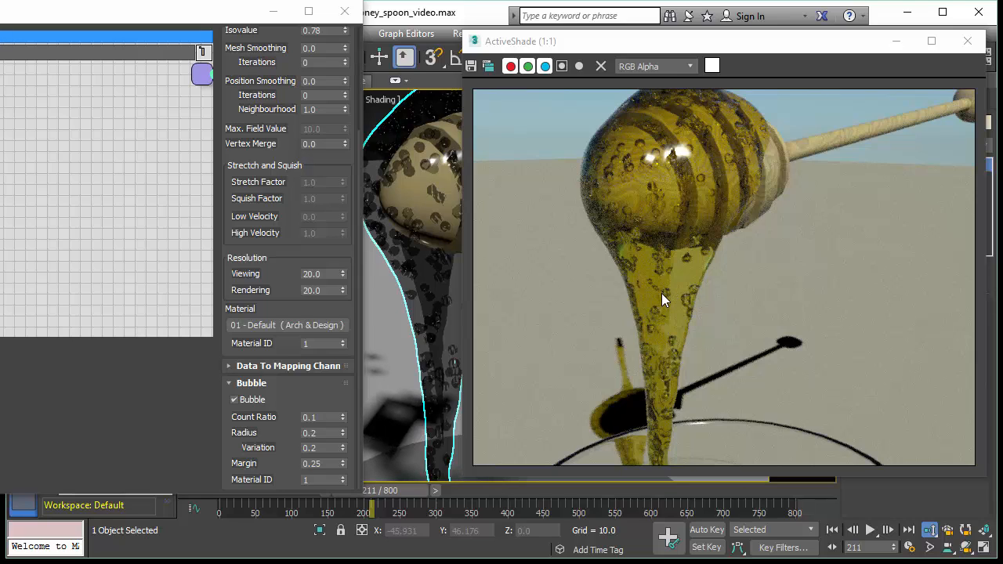
mouse_move(670, 206)
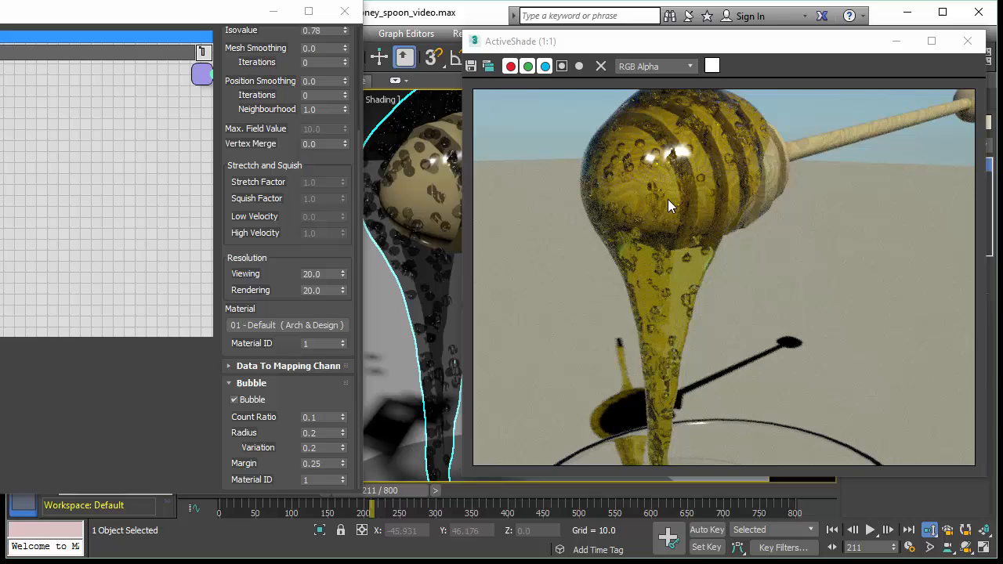
mouse_move(670, 290)
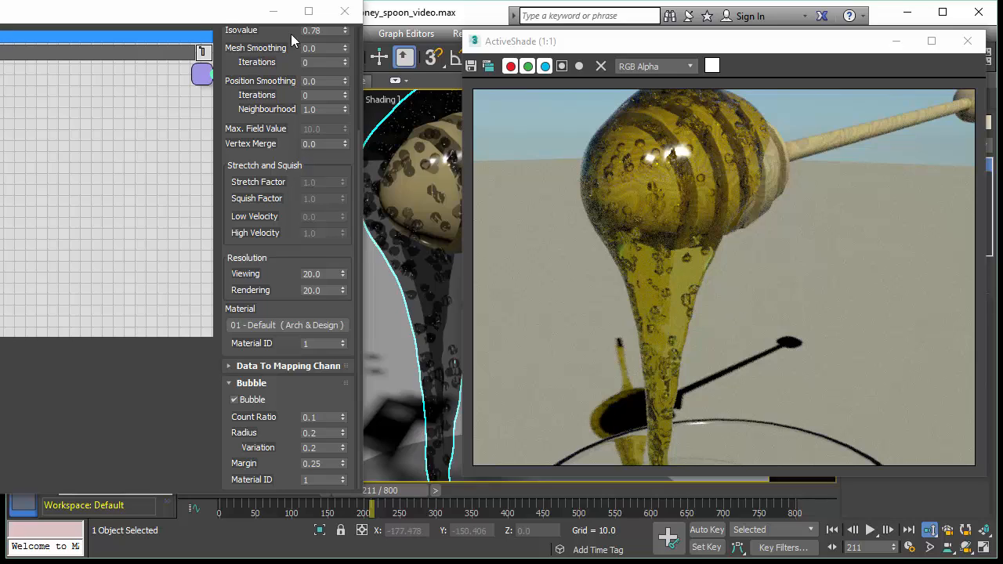
mouse_move(968, 41)
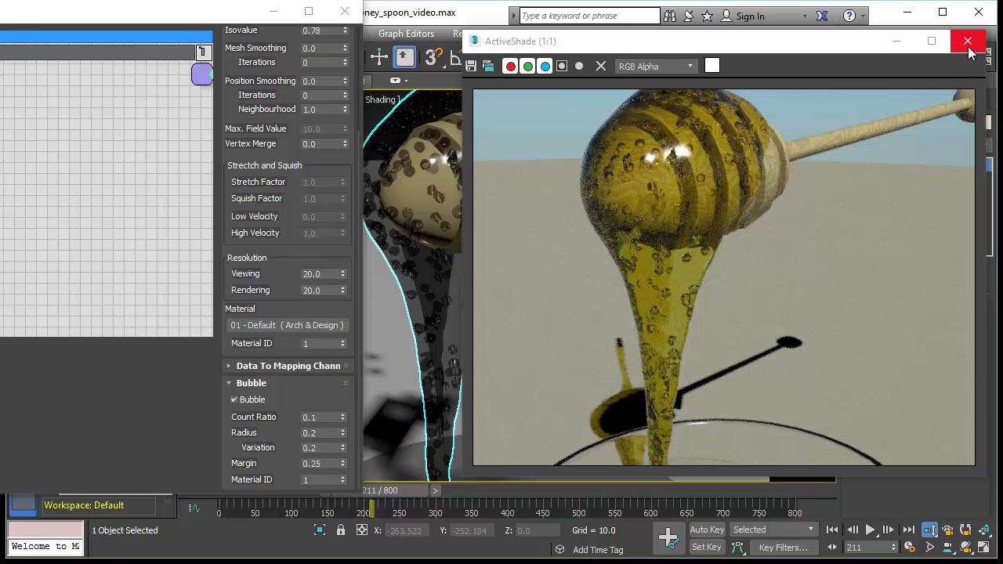
Step: Close ActiveShade, set viewing resolution to 7, and play the simulation to frame 261
click(968, 41)
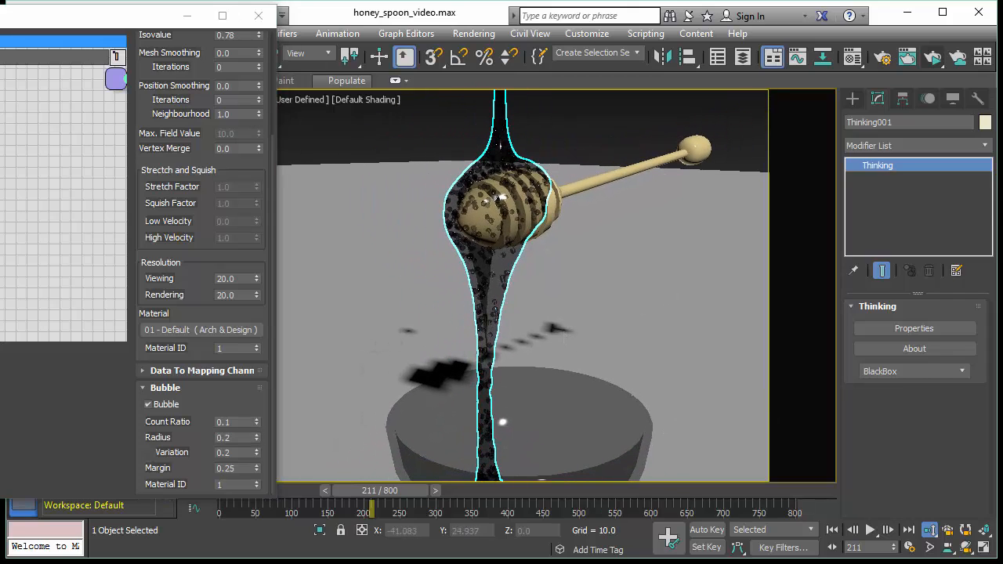
click(870, 530)
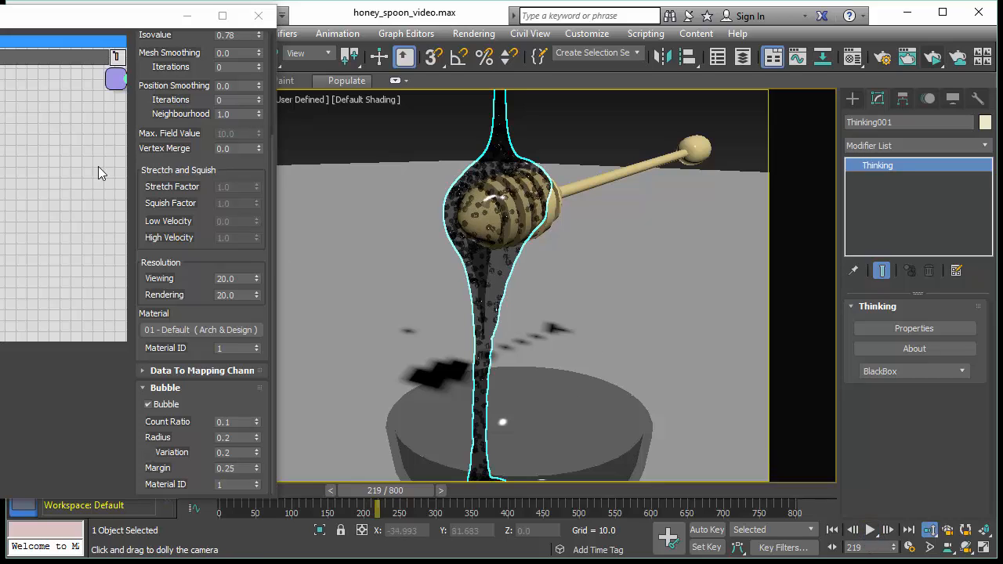
triple_click(227, 278)
text(7)
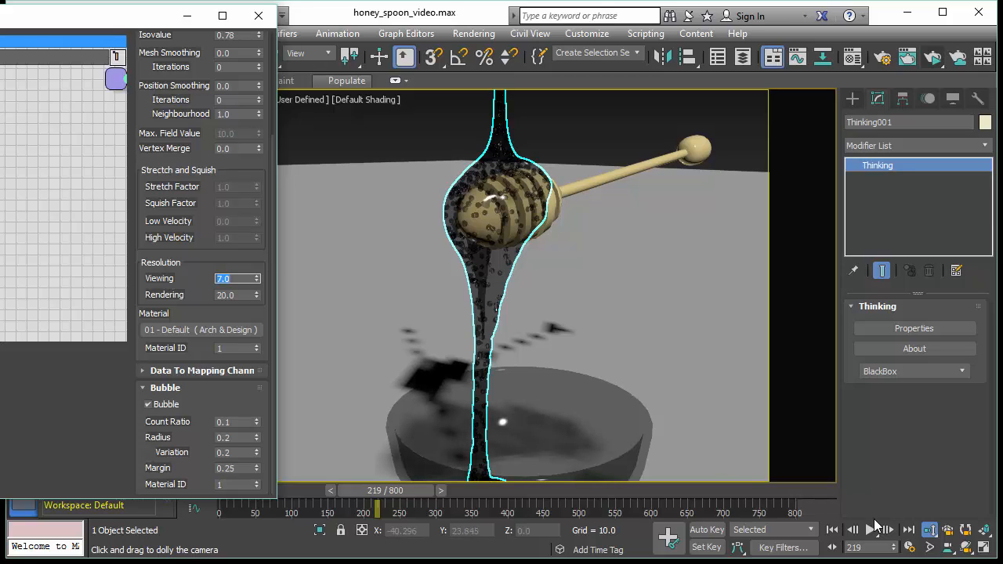
click(870, 530)
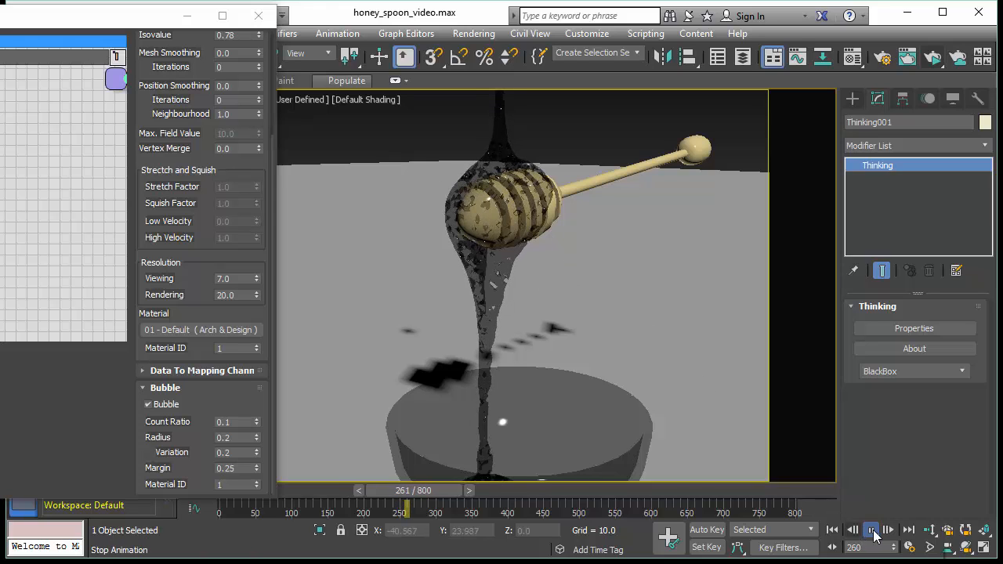
click(889, 530)
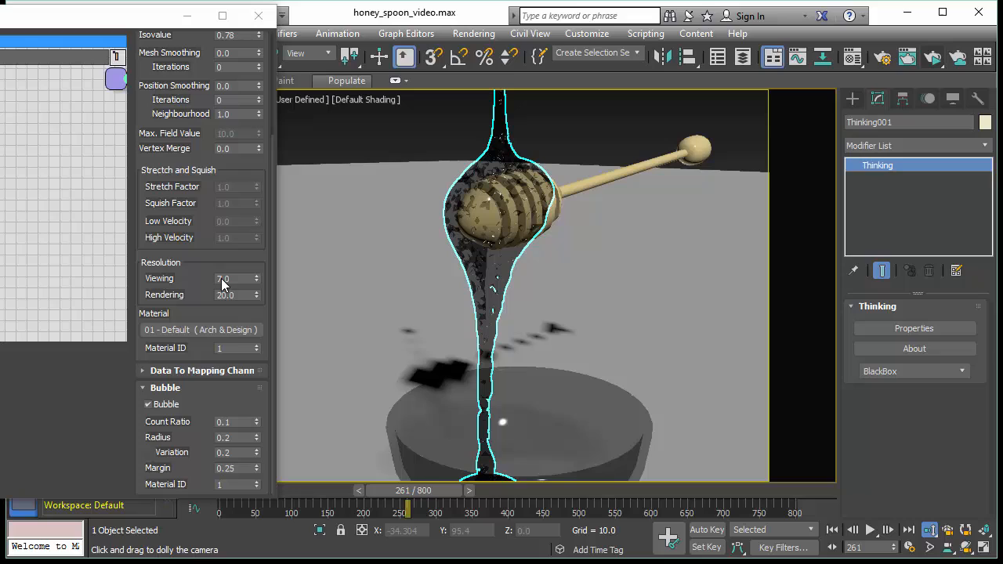
triple_click(231, 278)
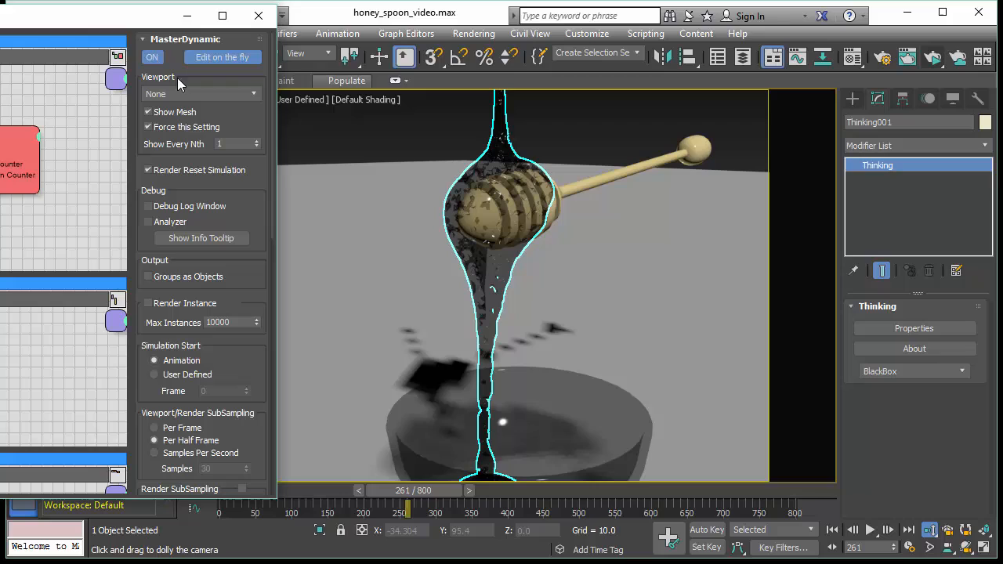
Step: Switch MasterDynamic's viewport particle display to Ticks, then to Dots
click(200, 94)
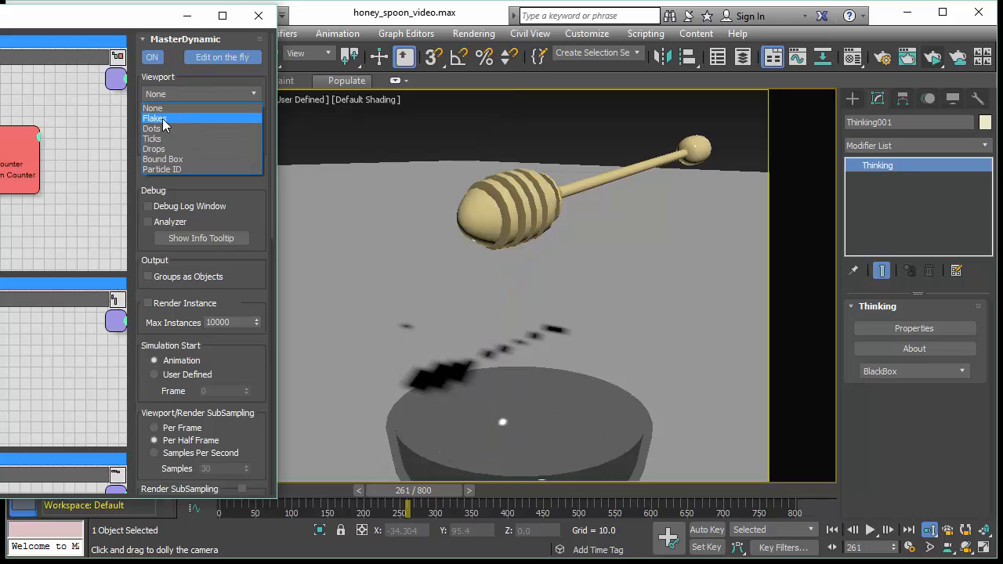
click(152, 139)
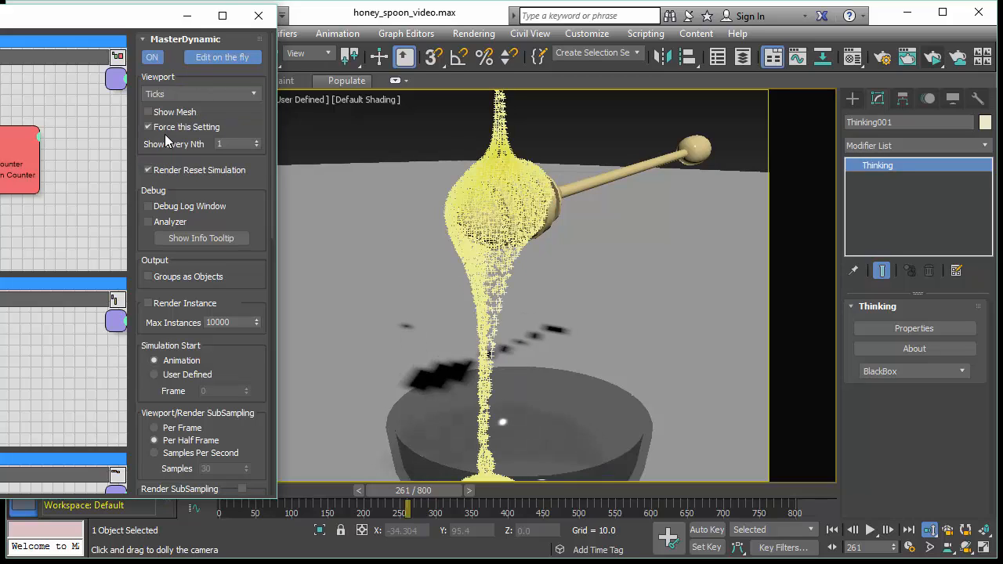
click(200, 93)
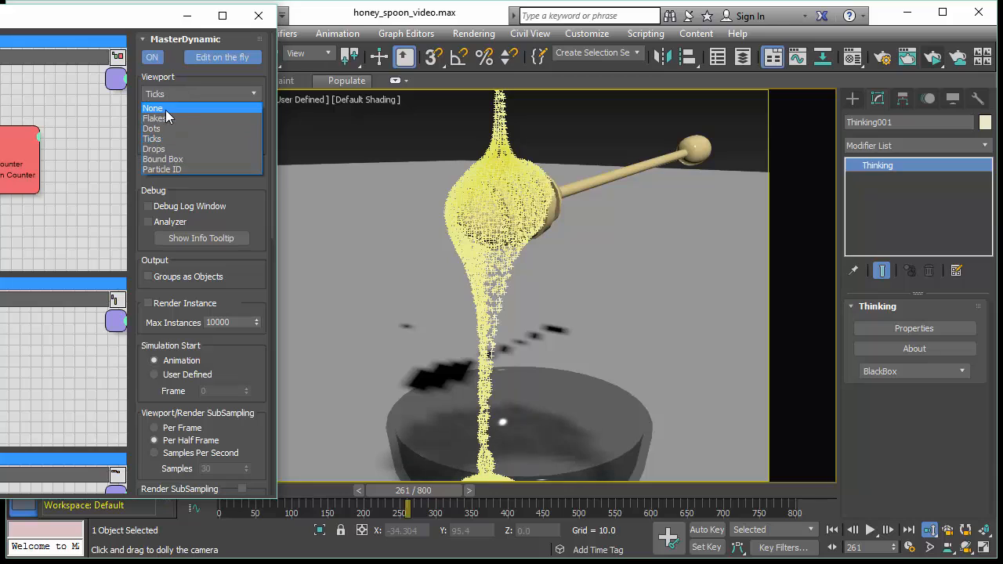
click(154, 129)
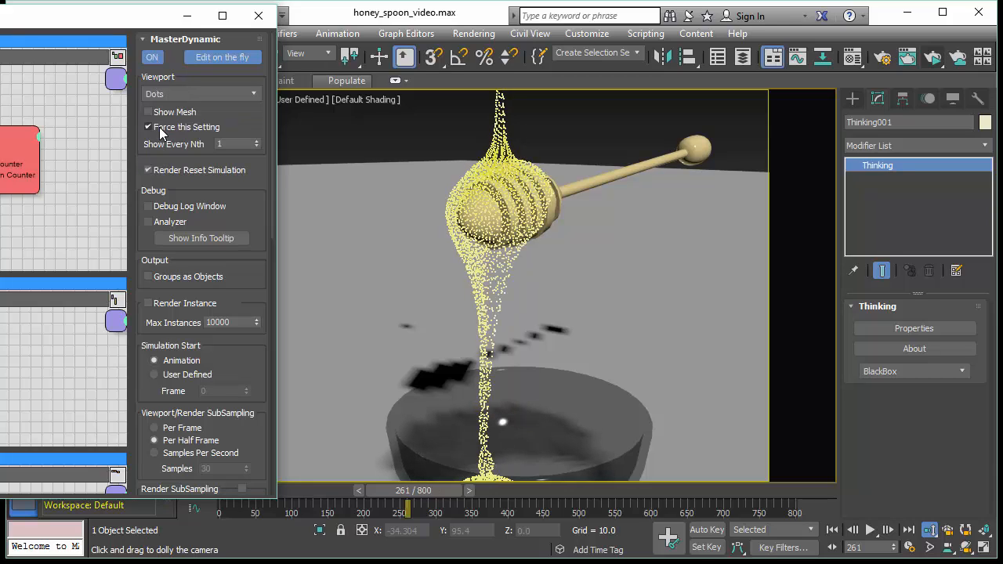